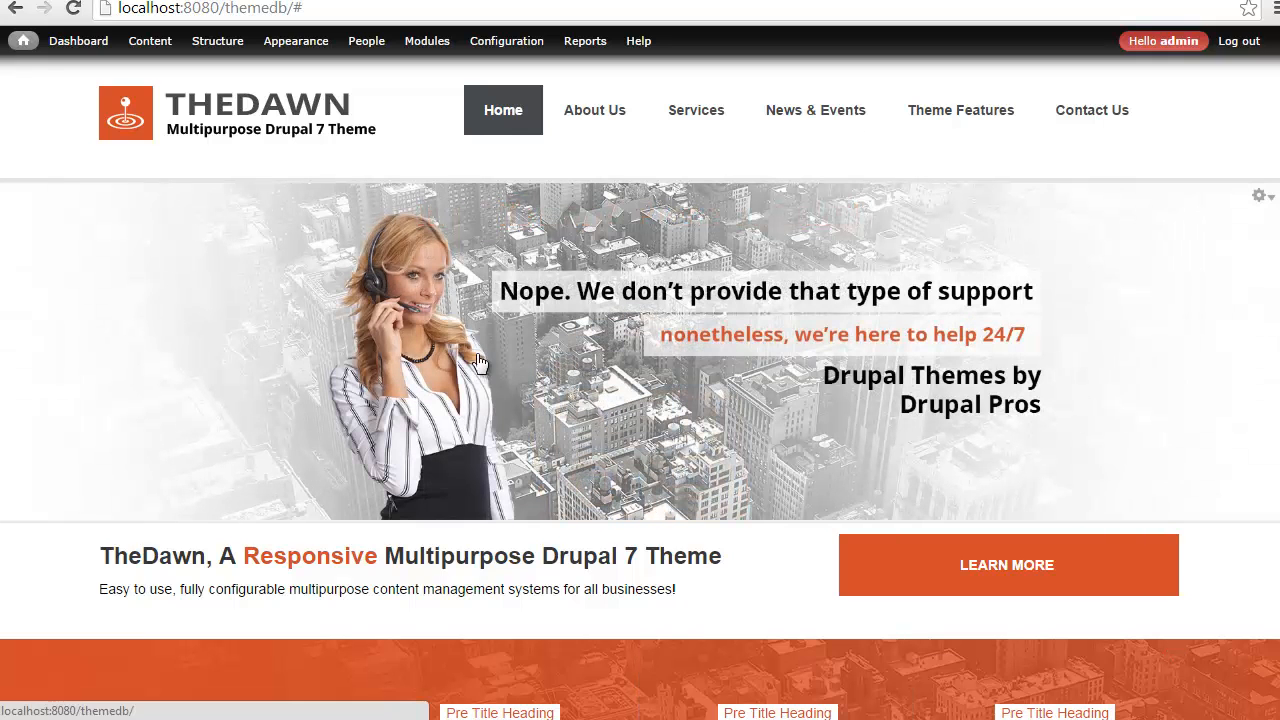
Step: Filter the Drupal content list by type to show only Theme Demo Content items
left_click(149, 41)
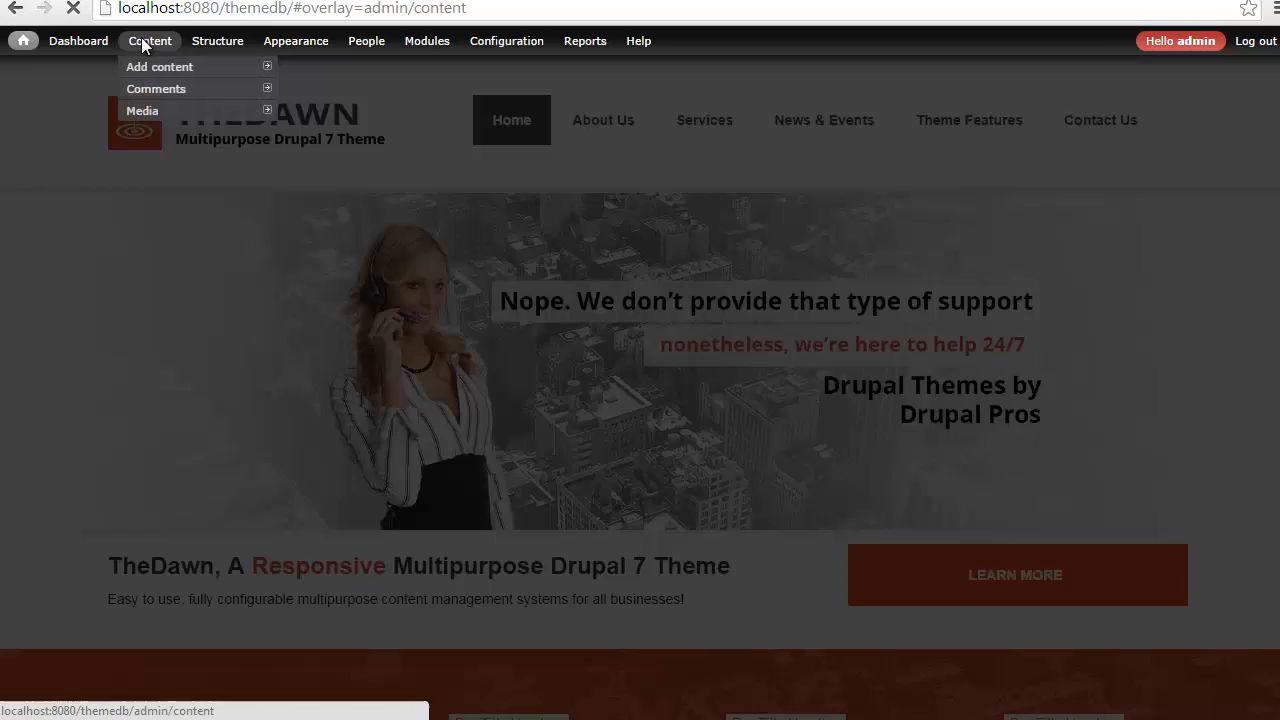
left_click(149, 41)
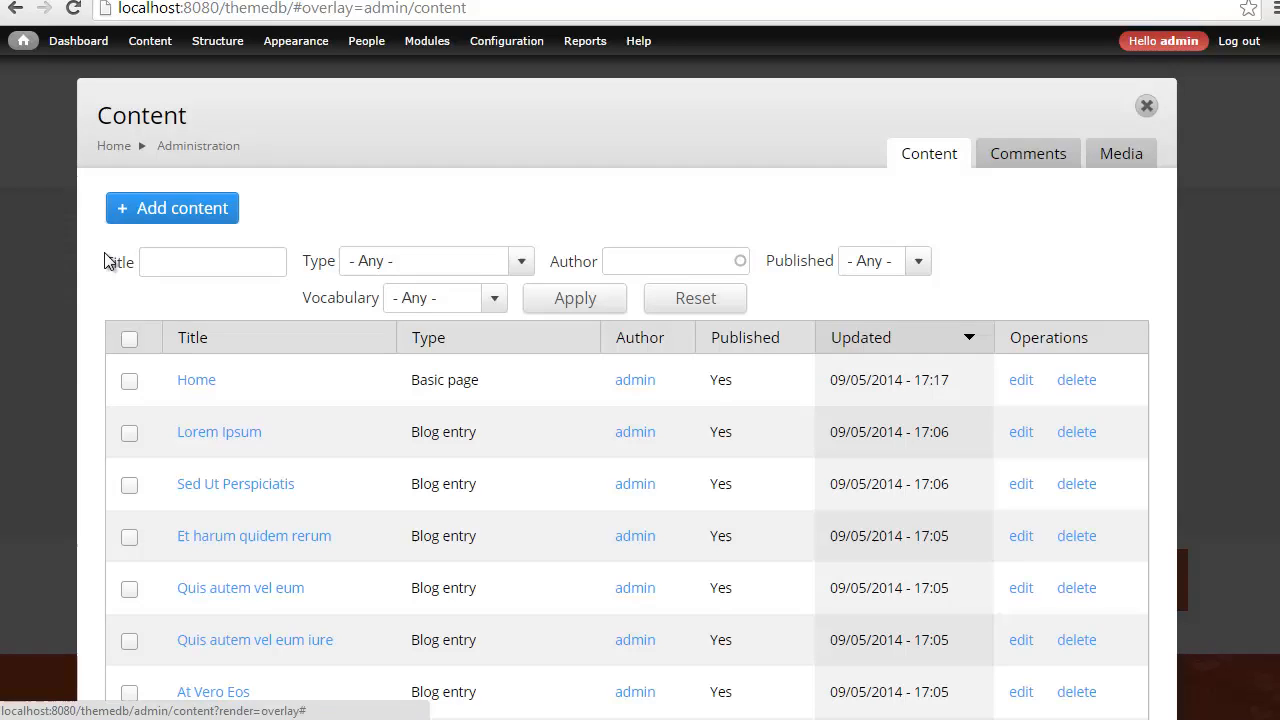
scroll("down", 3)
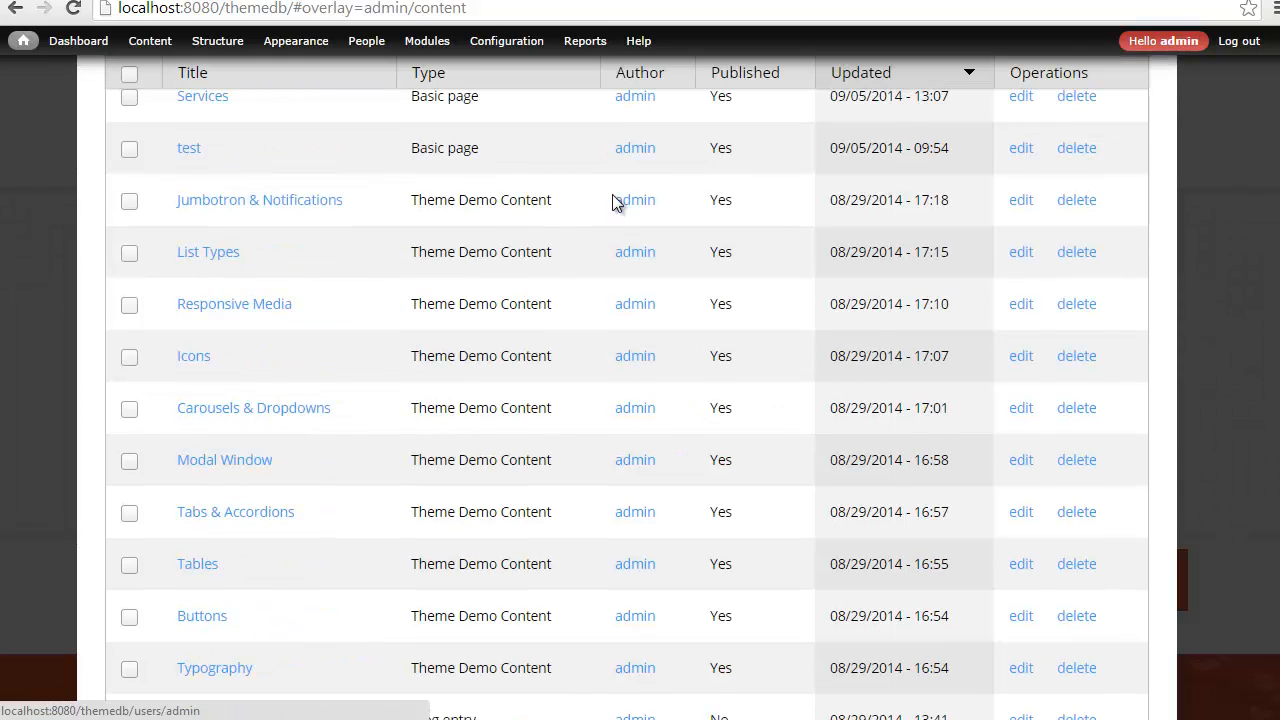
left_click(129, 252)
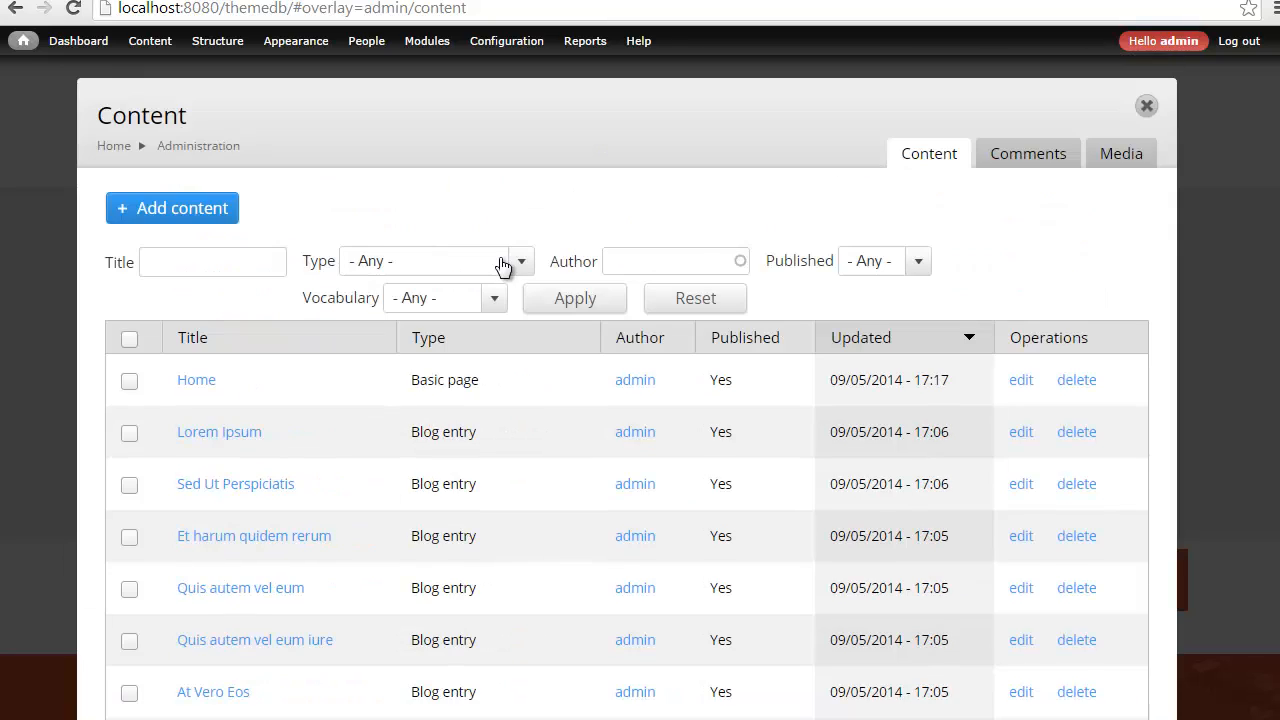
mouse_move(380, 261)
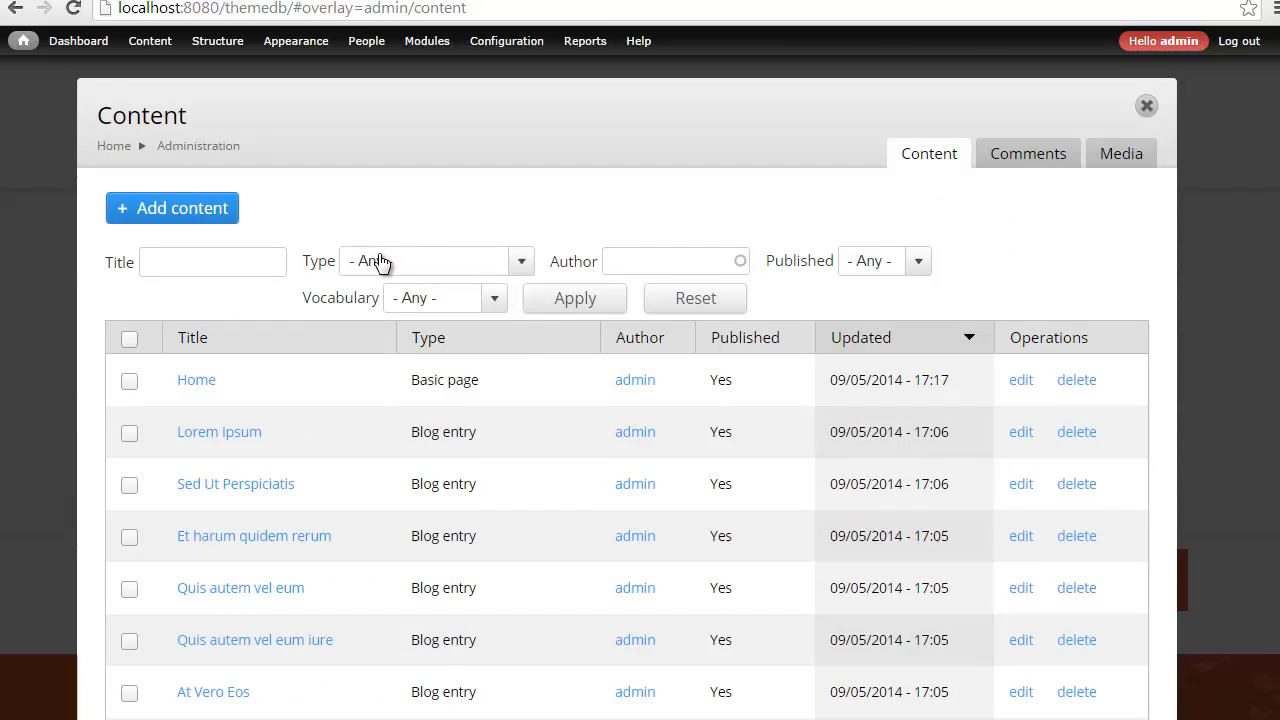
left_click(520, 261)
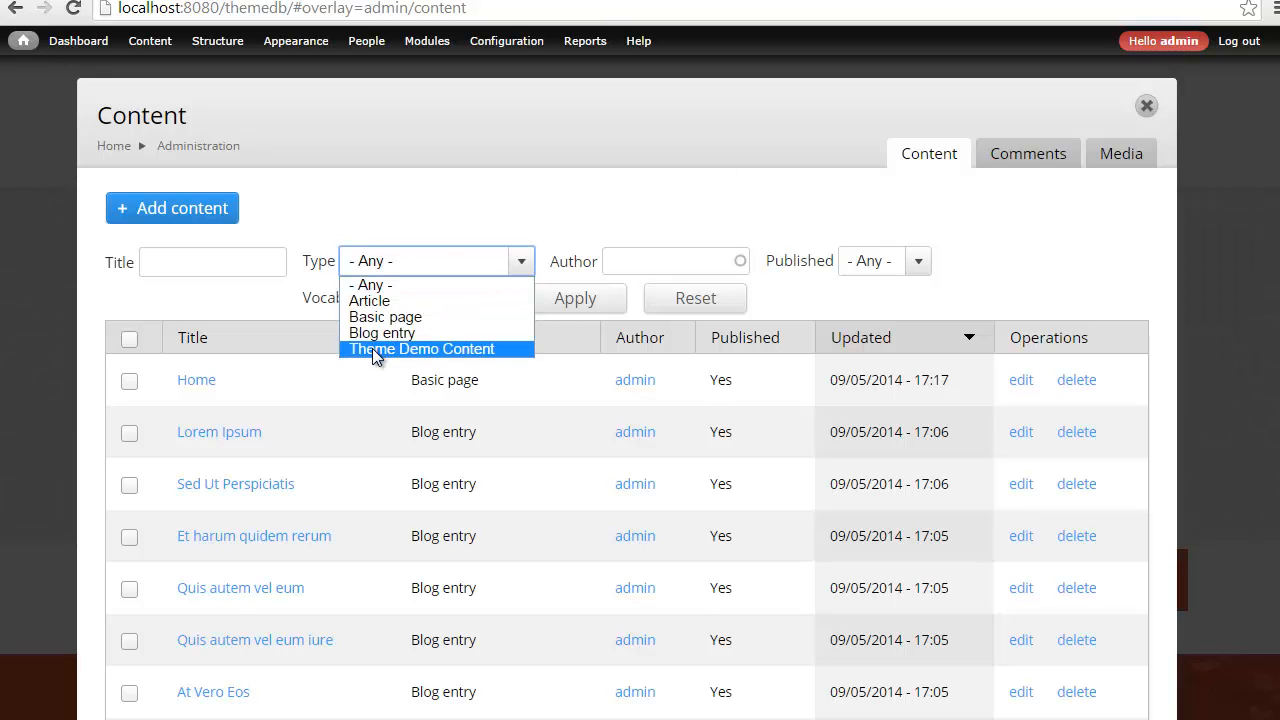
left_click(420, 349)
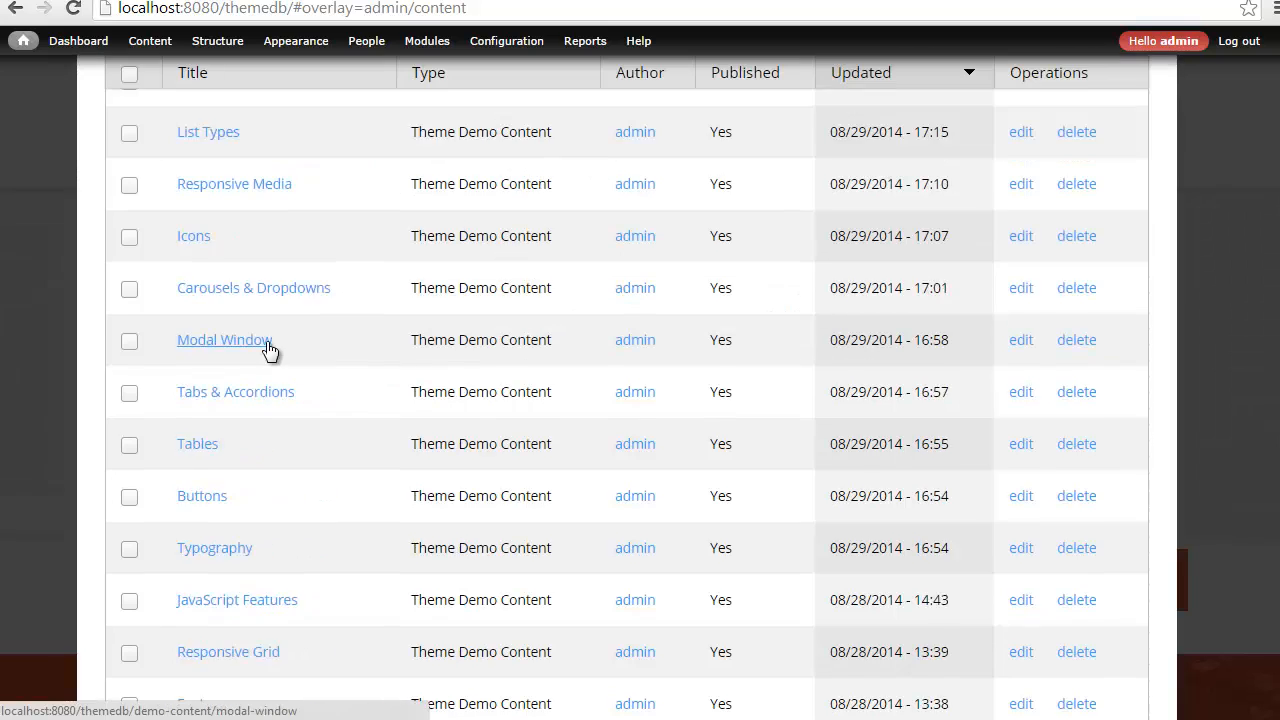
scroll("up", 3)
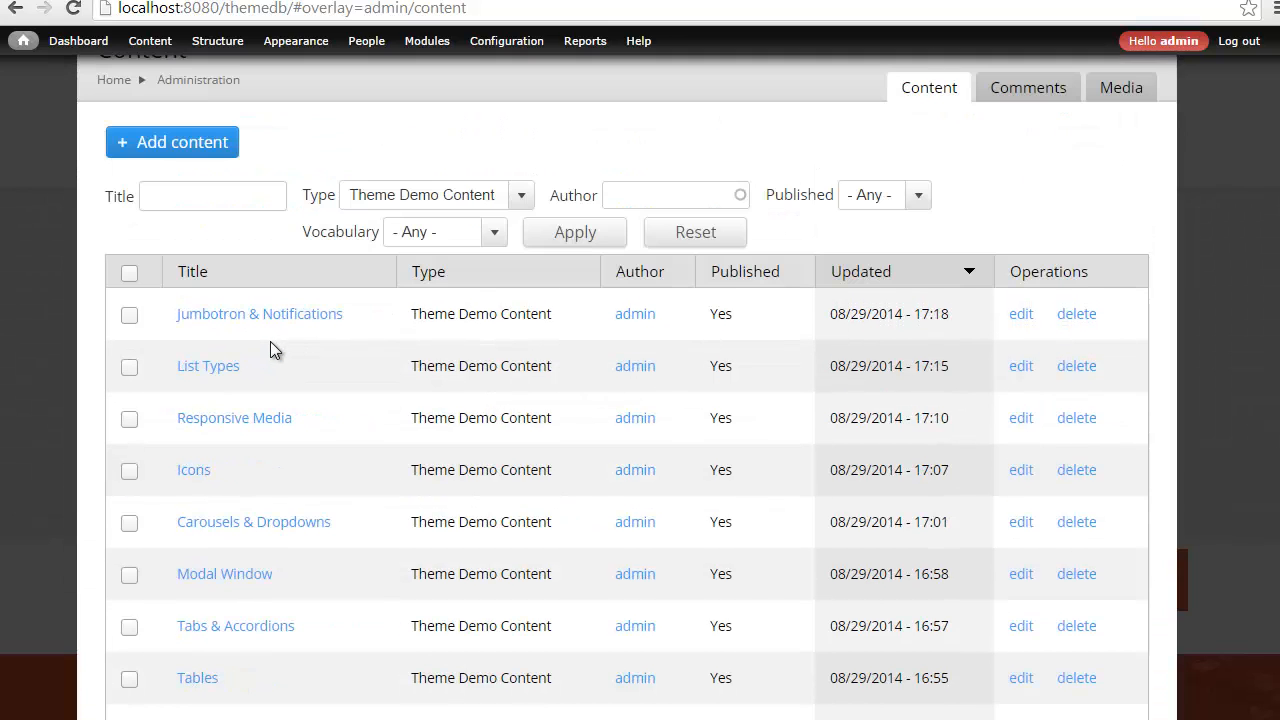
mouse_move(234, 417)
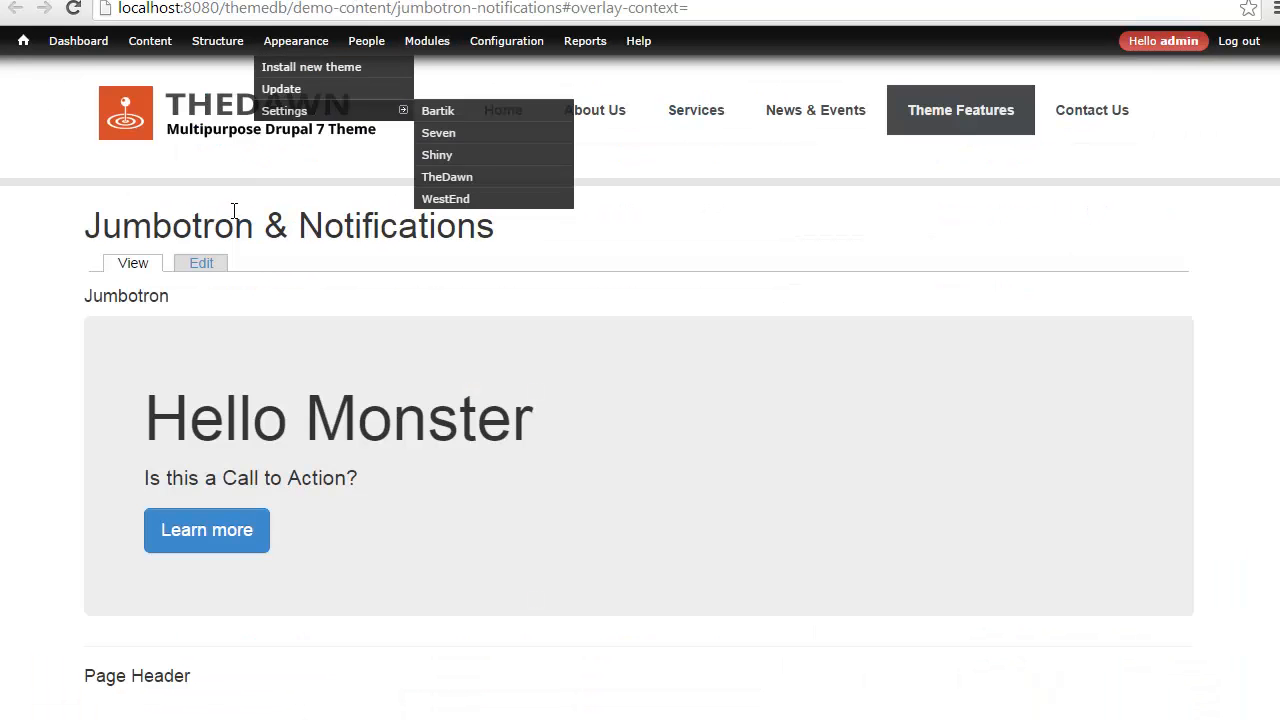
Step: Scroll through the Jumbotron & Notifications page and its jumbotron body markup
scroll("down", 3)
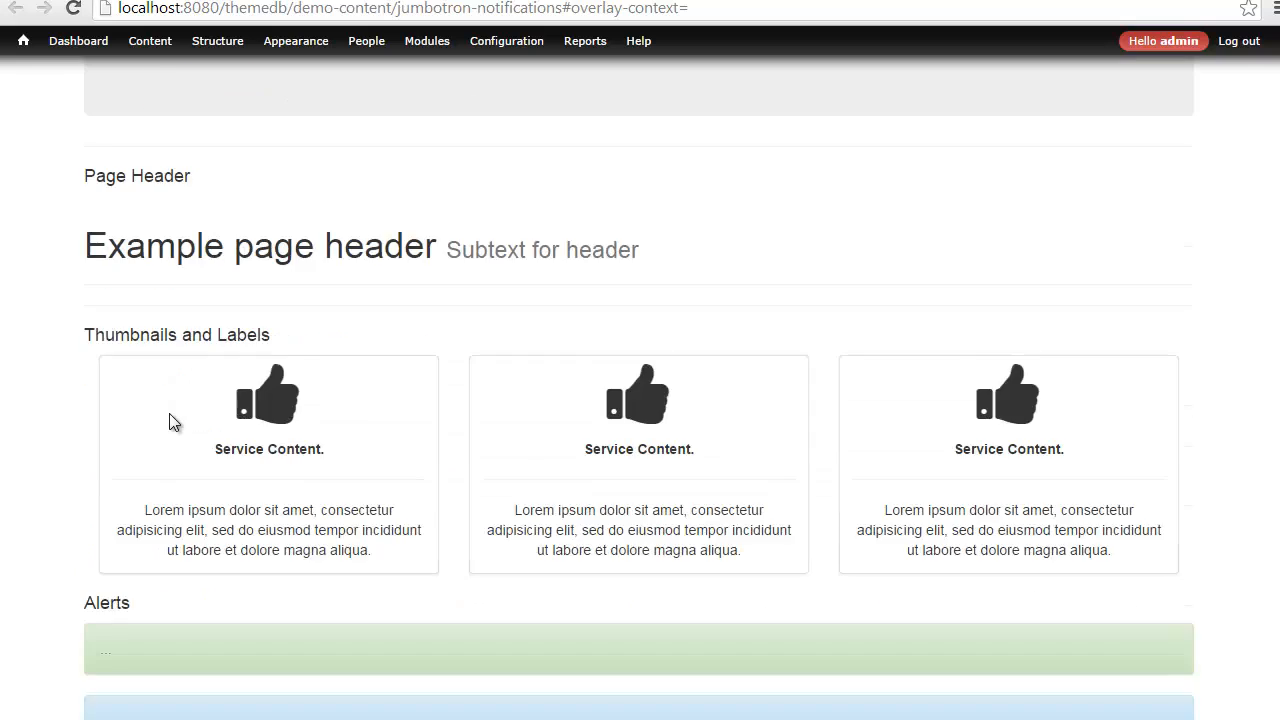
scroll("up", 3)
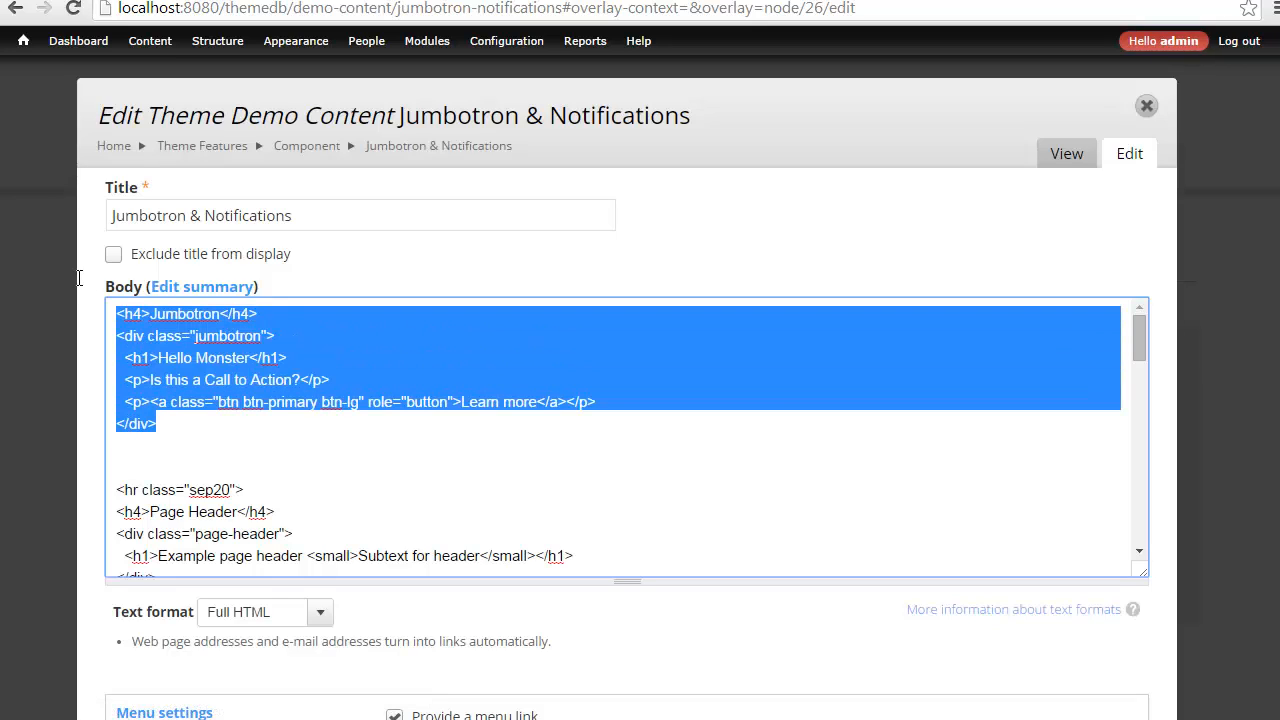
mouse_move(170, 186)
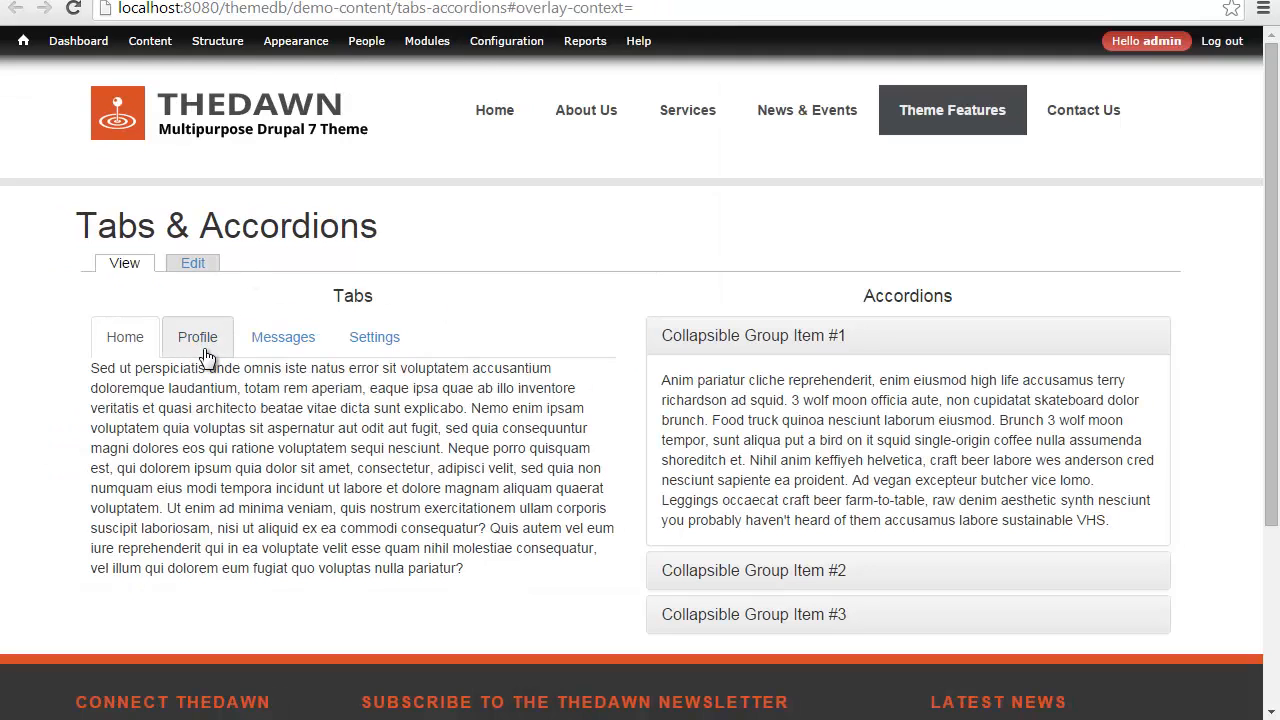
Step: Show the Profile tab, then browse the Typography and Responsive Grid demo pages
left_click(374, 337)
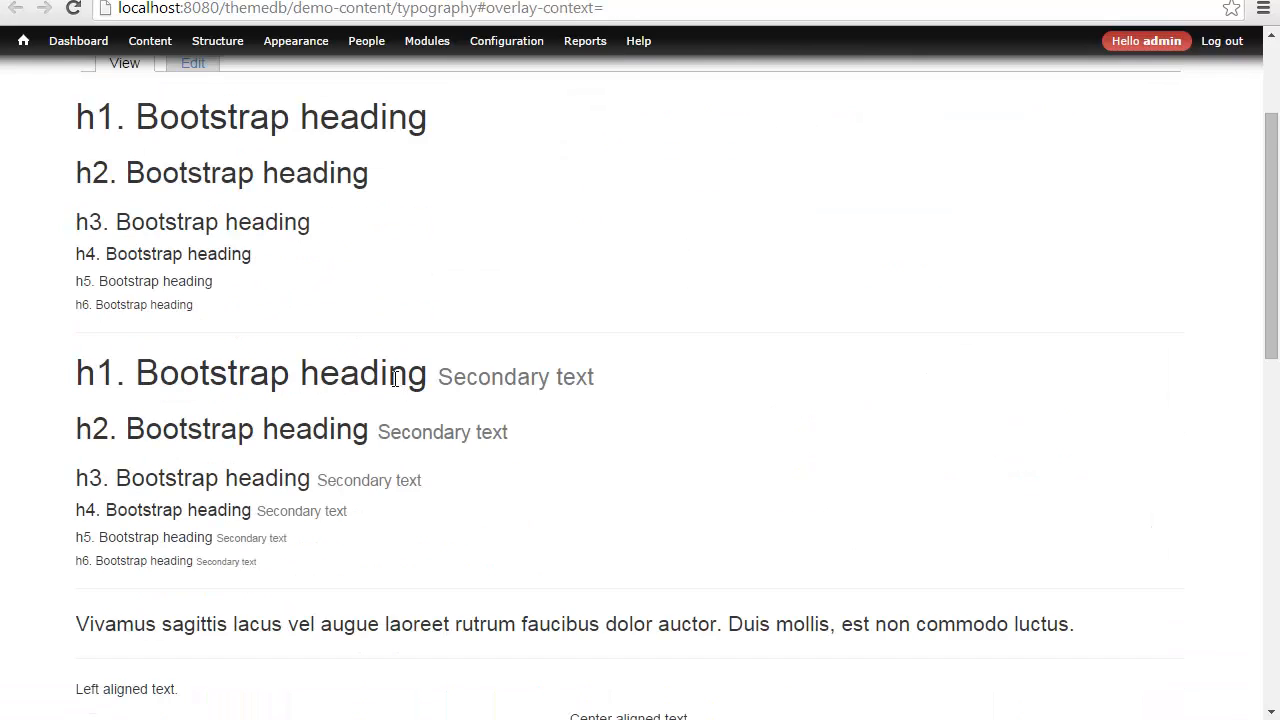
scroll("down", 3)
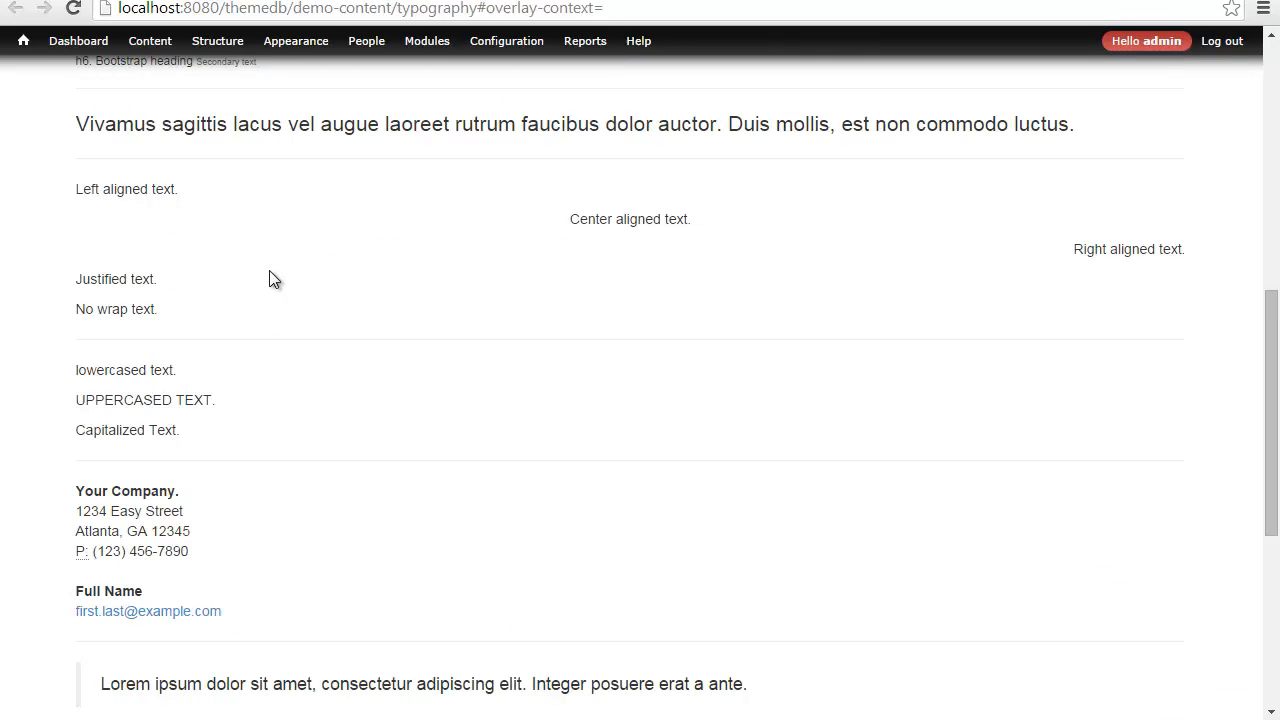
scroll("down", 3)
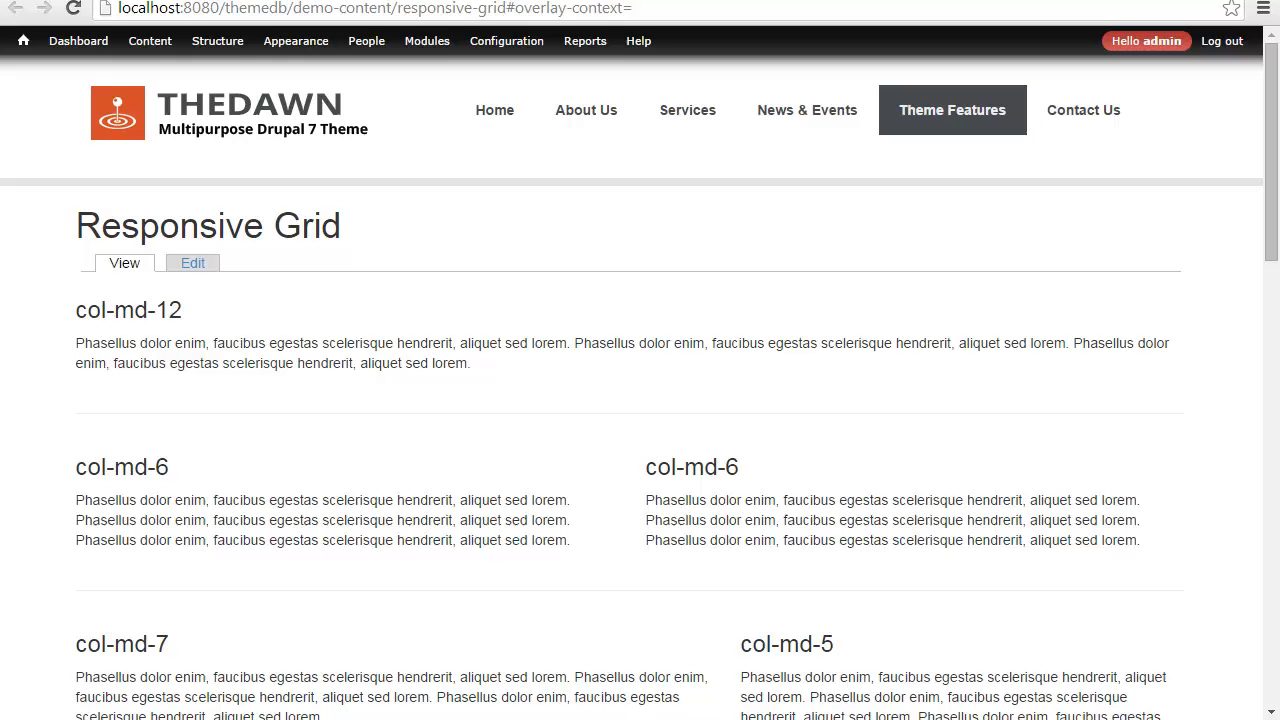
scroll("down", 3)
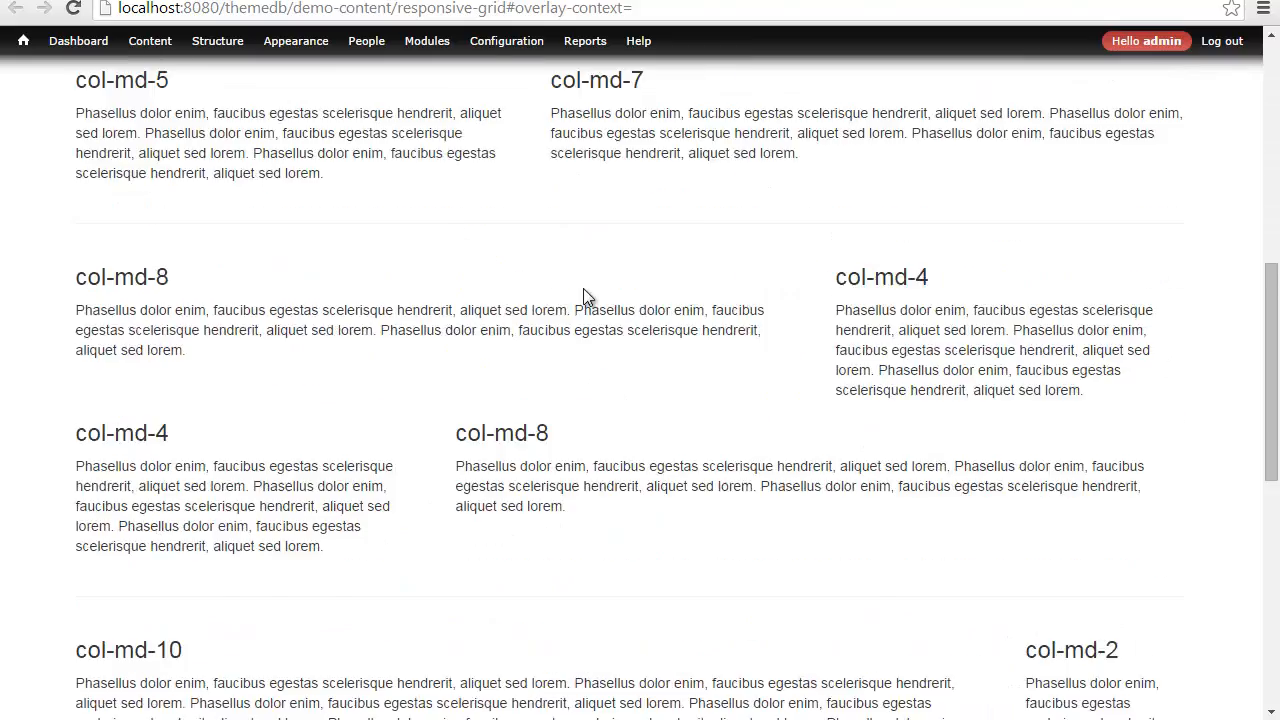
scroll("down", 3)
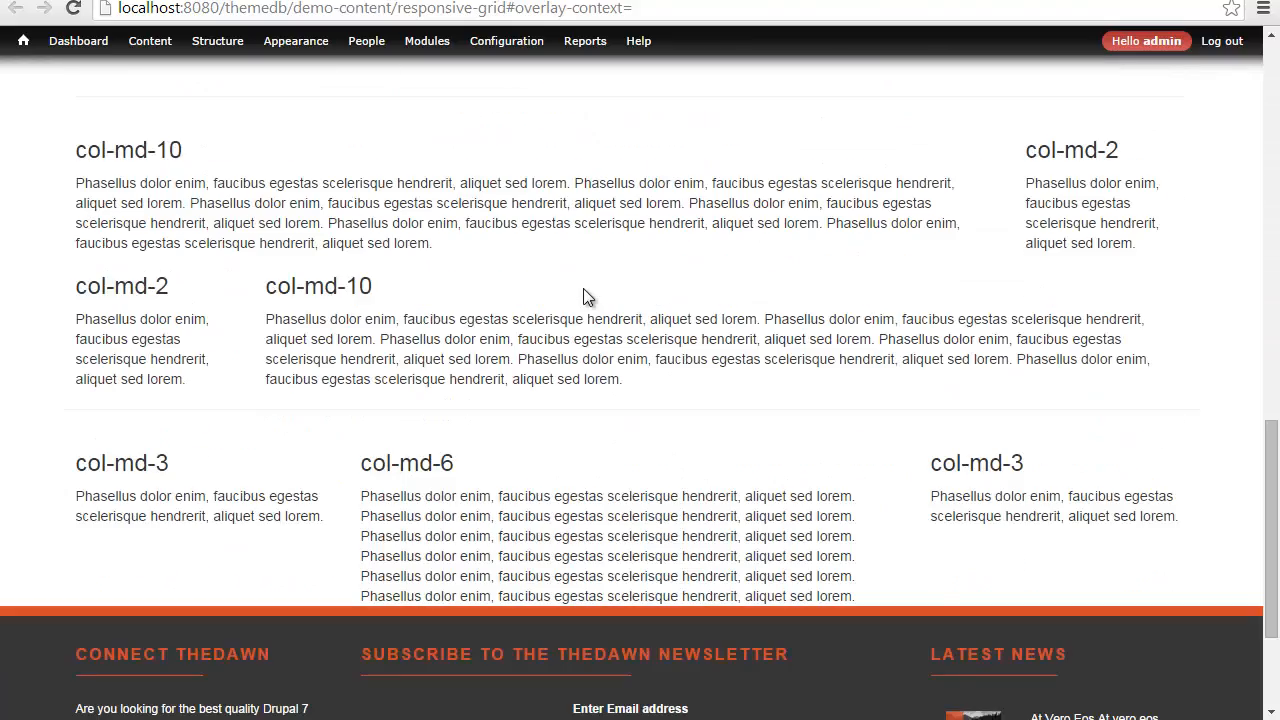
scroll("up", 3)
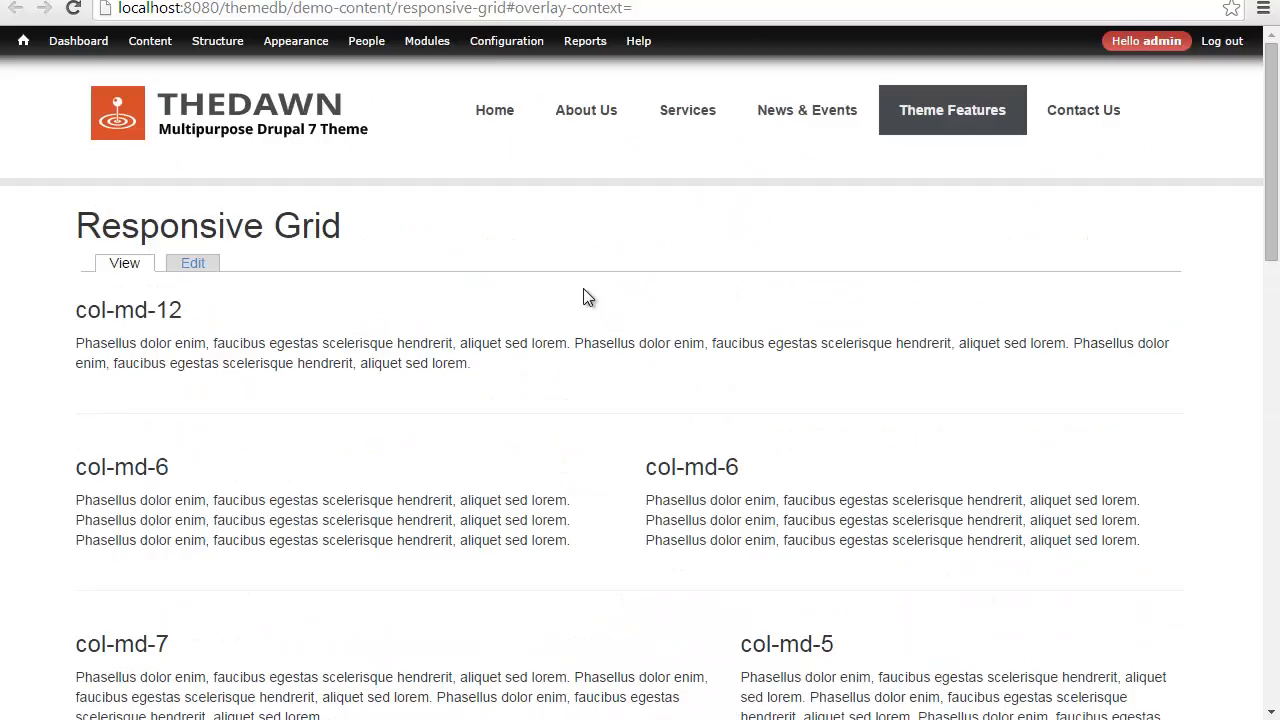
mouse_move(140, 343)
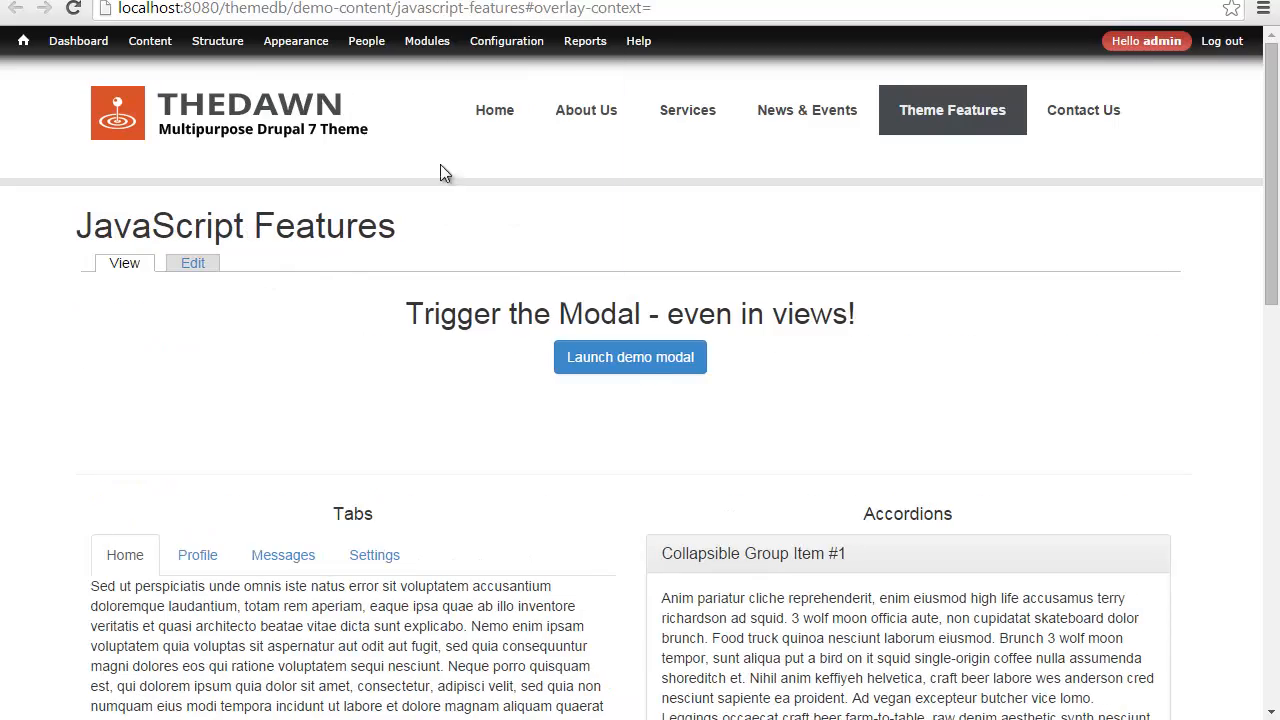
Step: Launch and close the JavaScript Features demo modal, then return to the content list
left_click(630, 357)
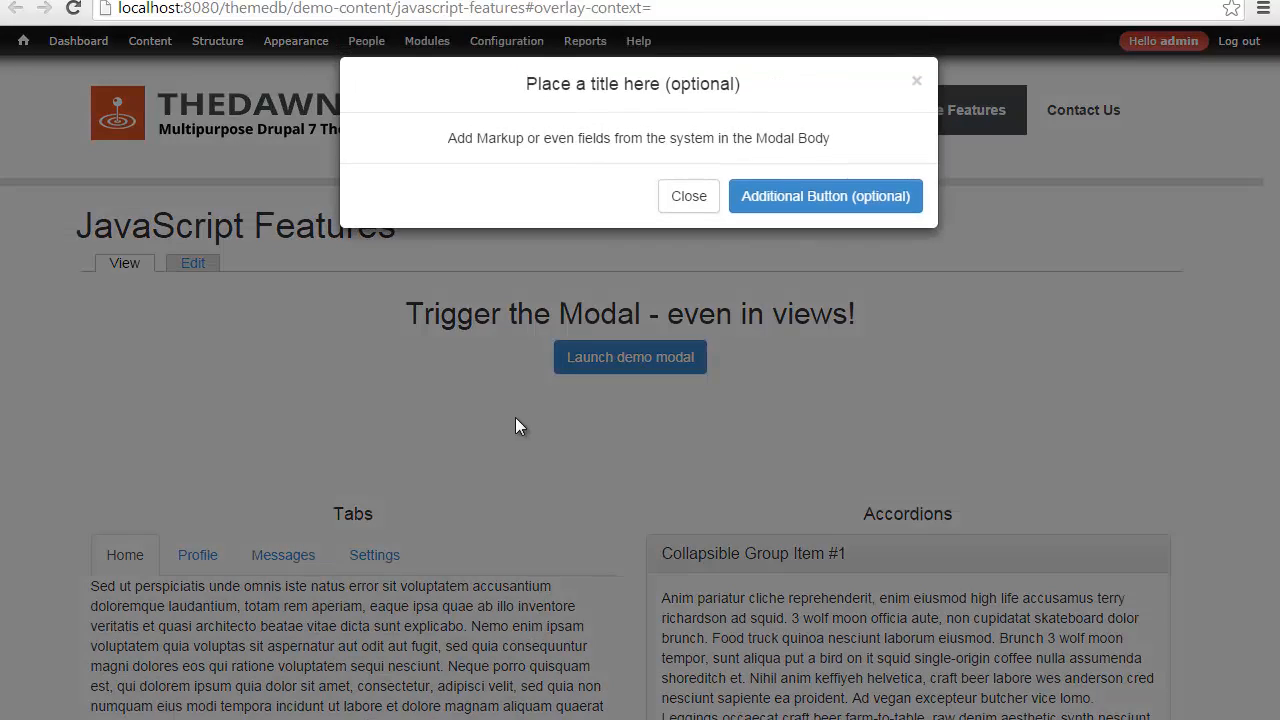
left_click(688, 195)
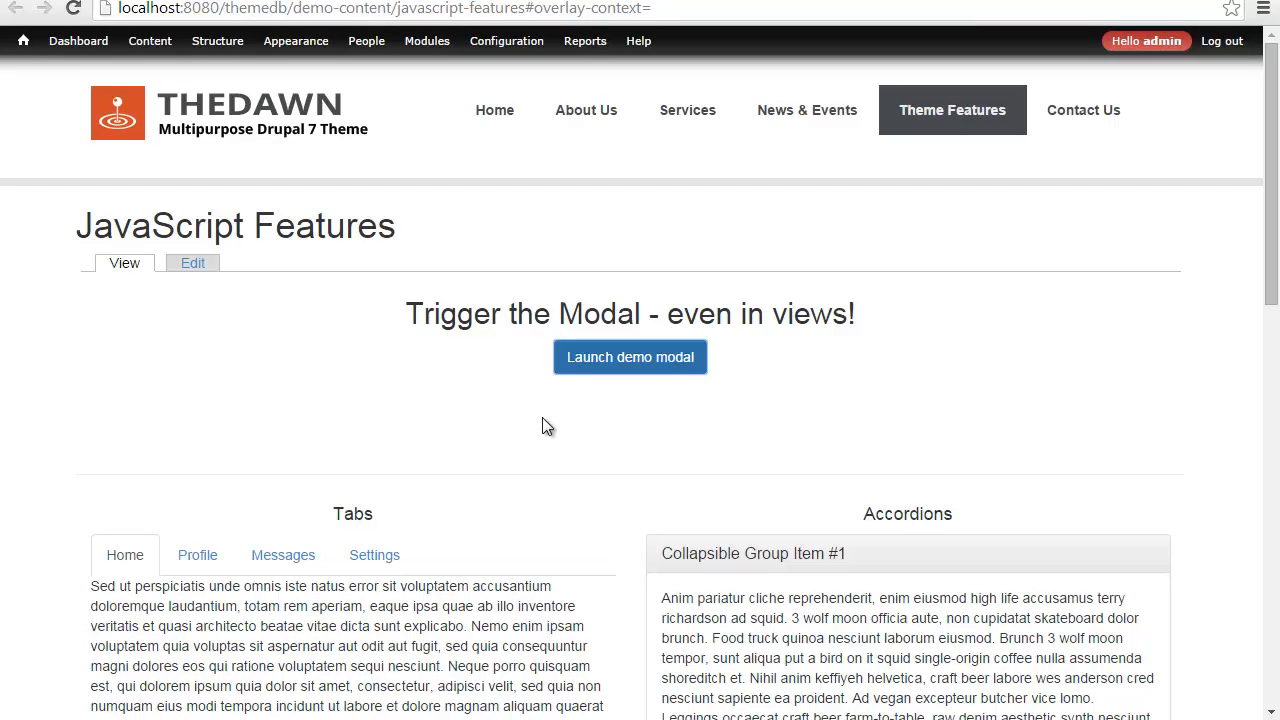
left_click(149, 41)
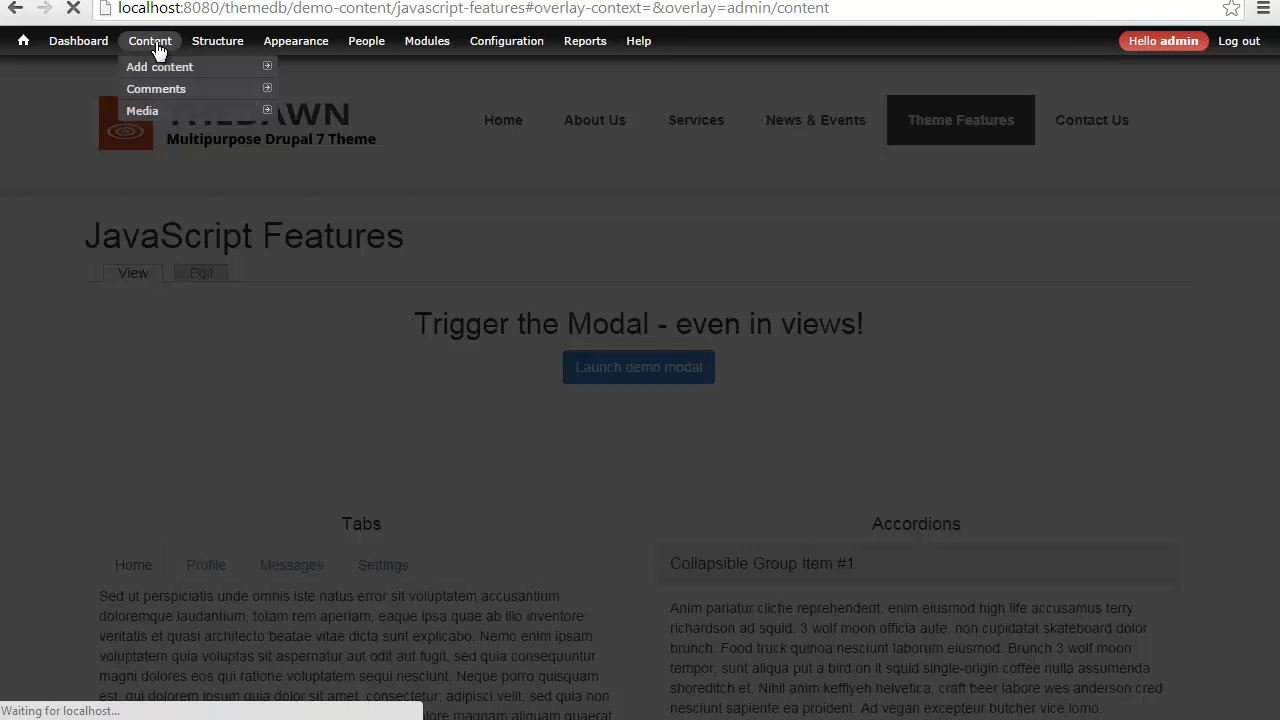
Step: Copy the jumbotron markup from the Jumbotron & Notifications edit form, then start a Basic page
left_click(149, 41)
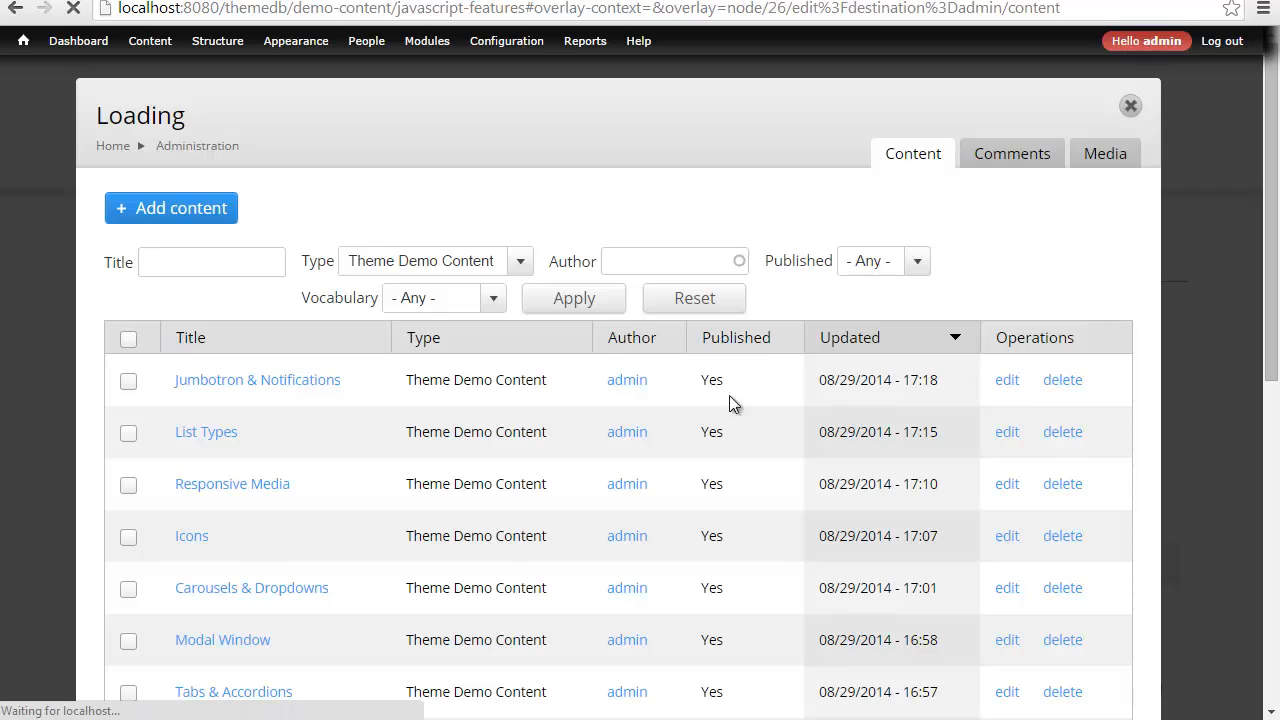
left_click(1006, 379)
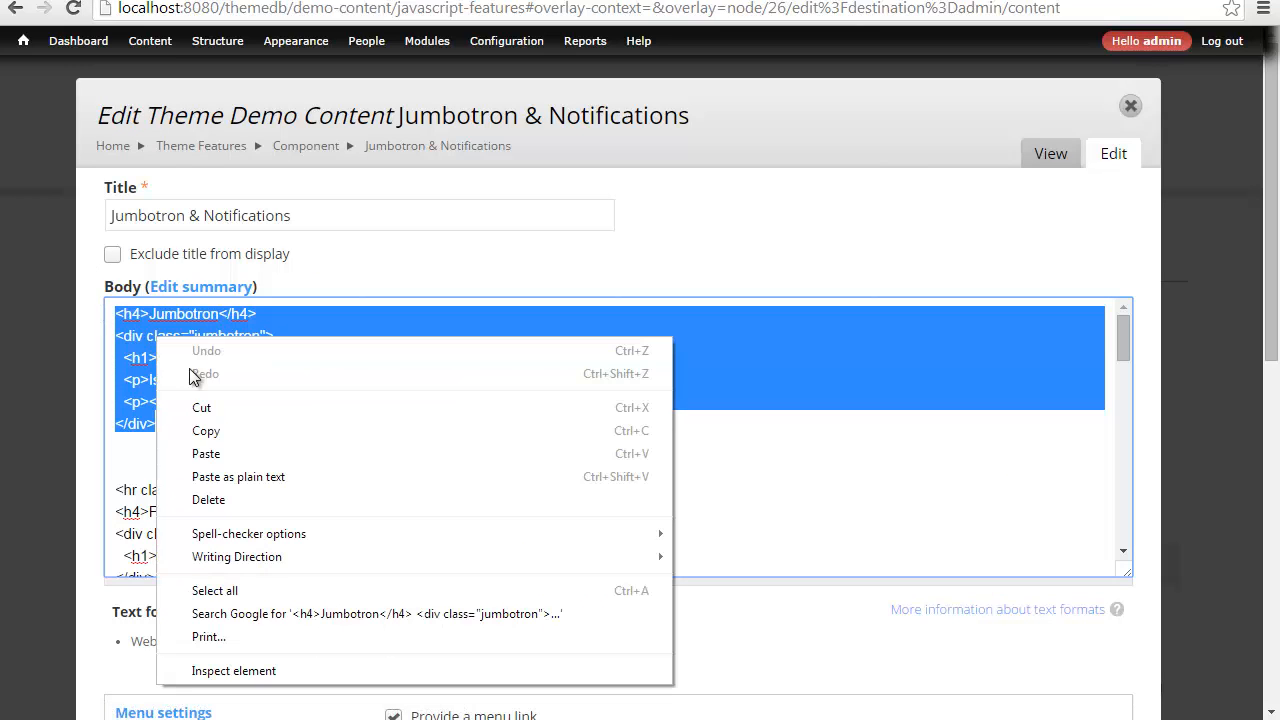
left_click(149, 41)
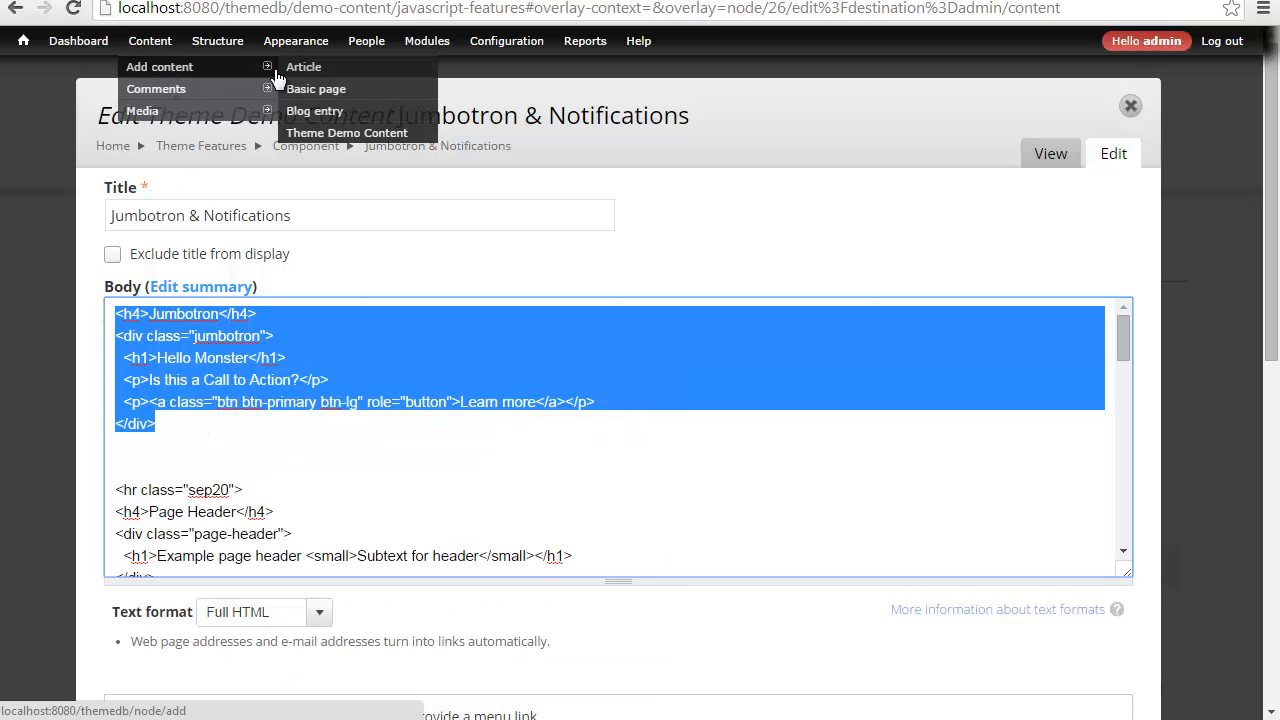
left_click(316, 89)
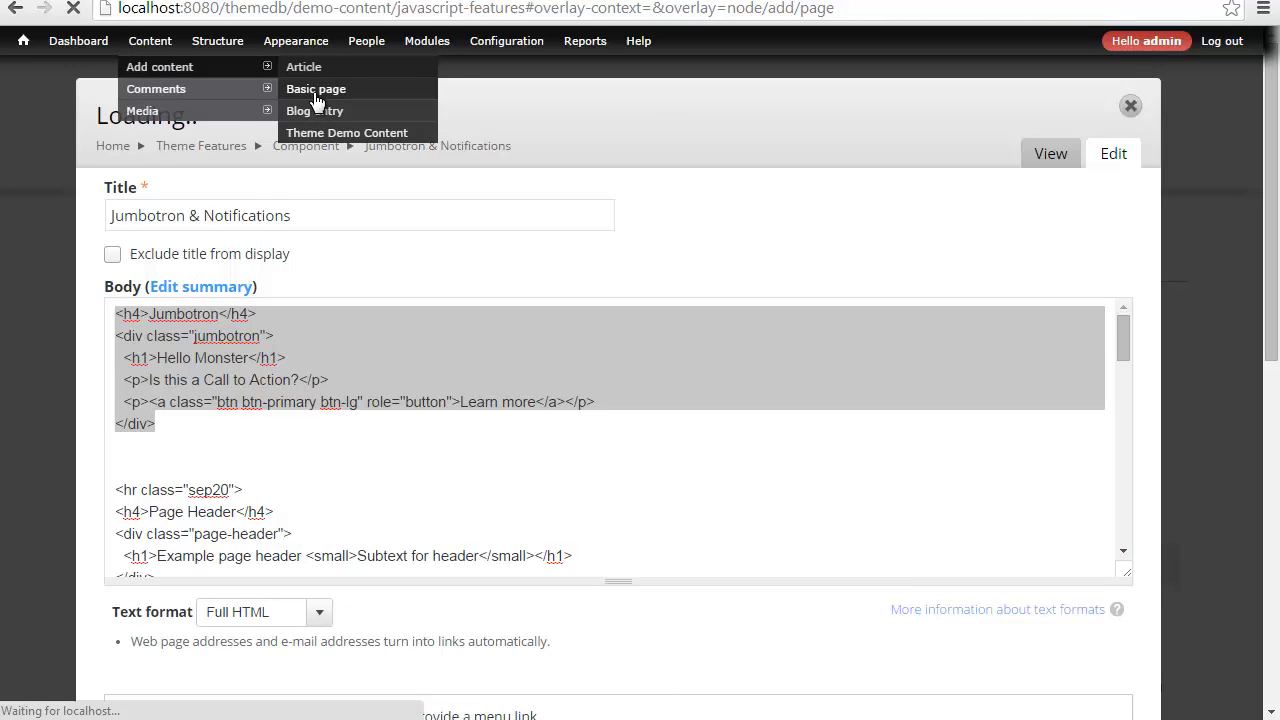
left_click(315, 89)
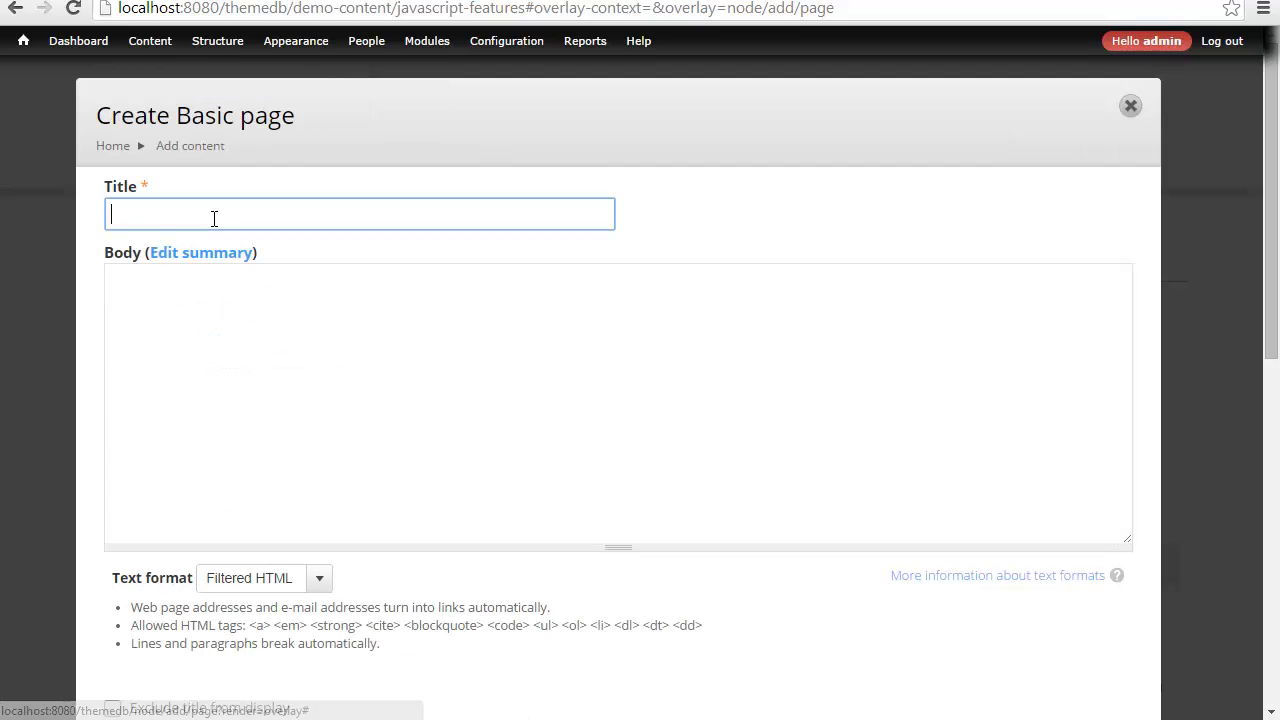
Step: Title the page 'Demo' and reword the intro line above the pasted jumbotron
type("Demo")
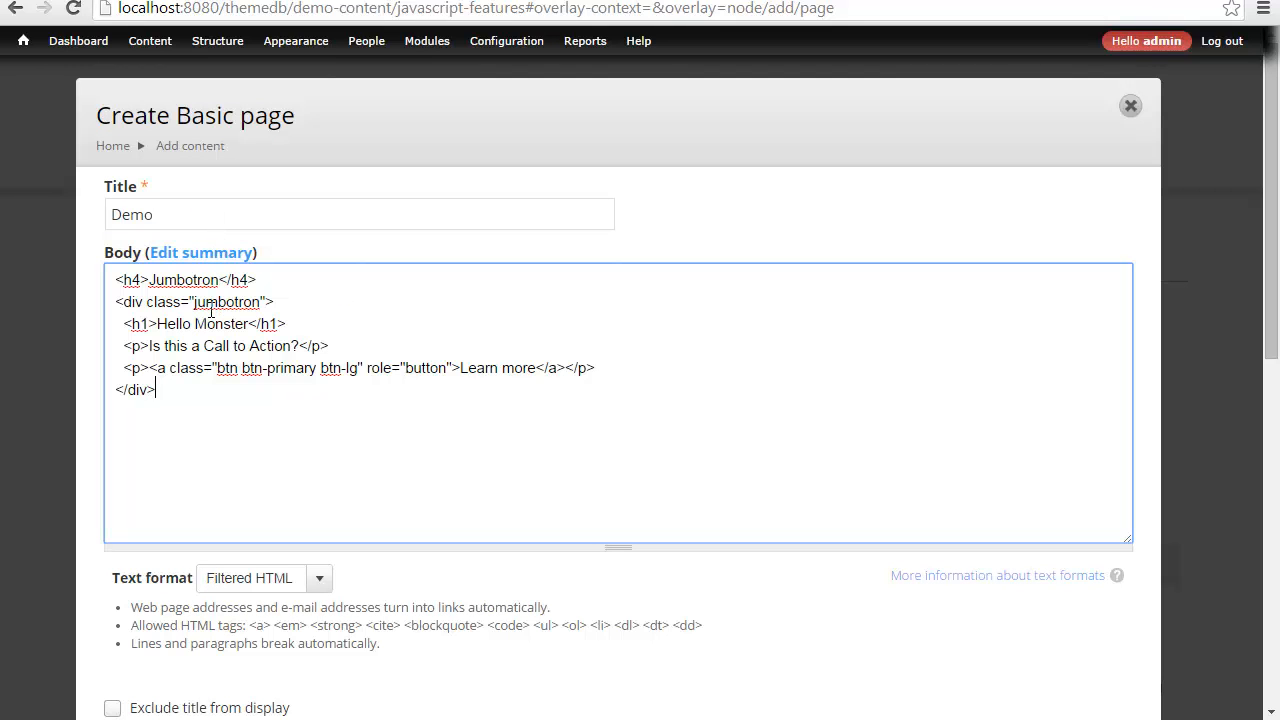
double_click(182, 279)
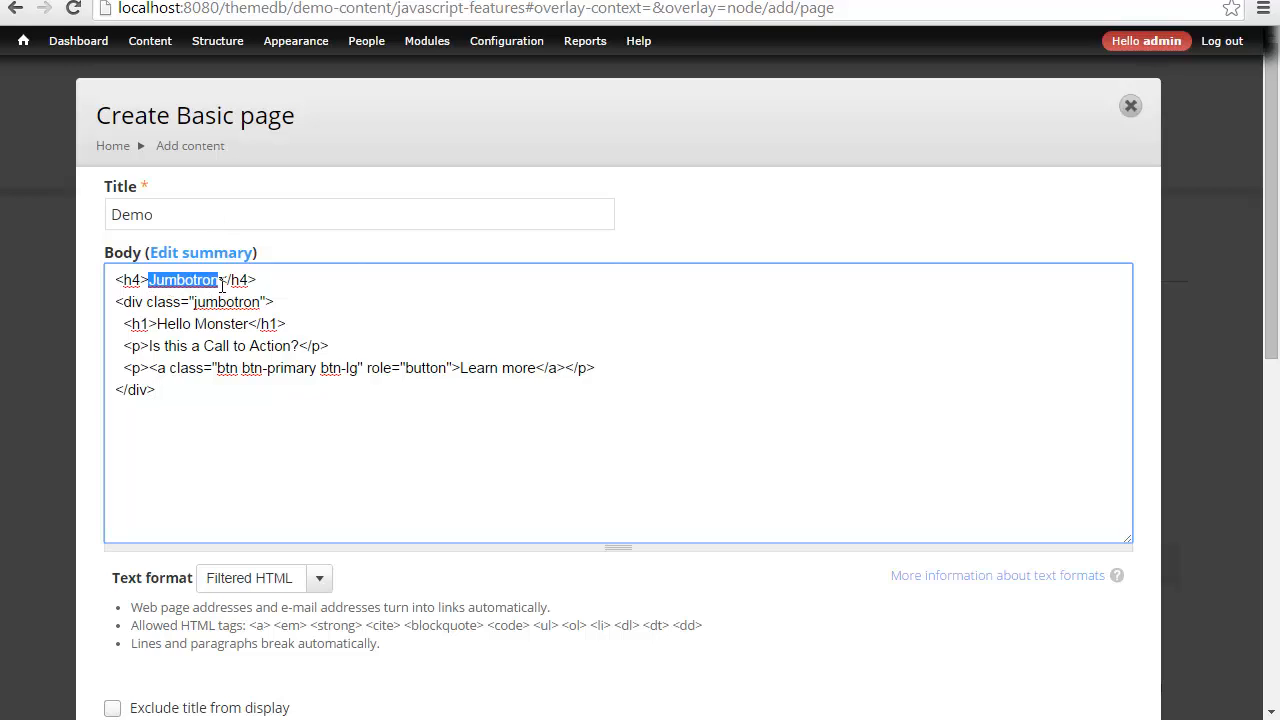
type("This is tho")
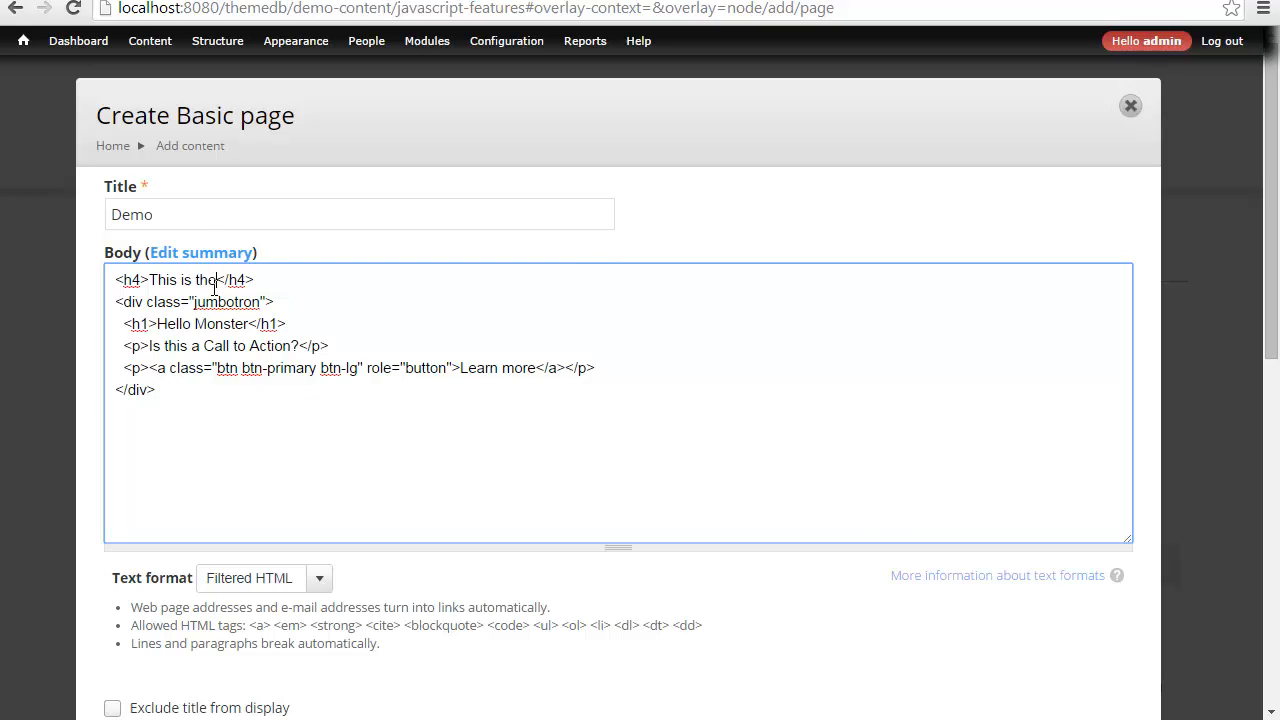
type("title above jumbotron")
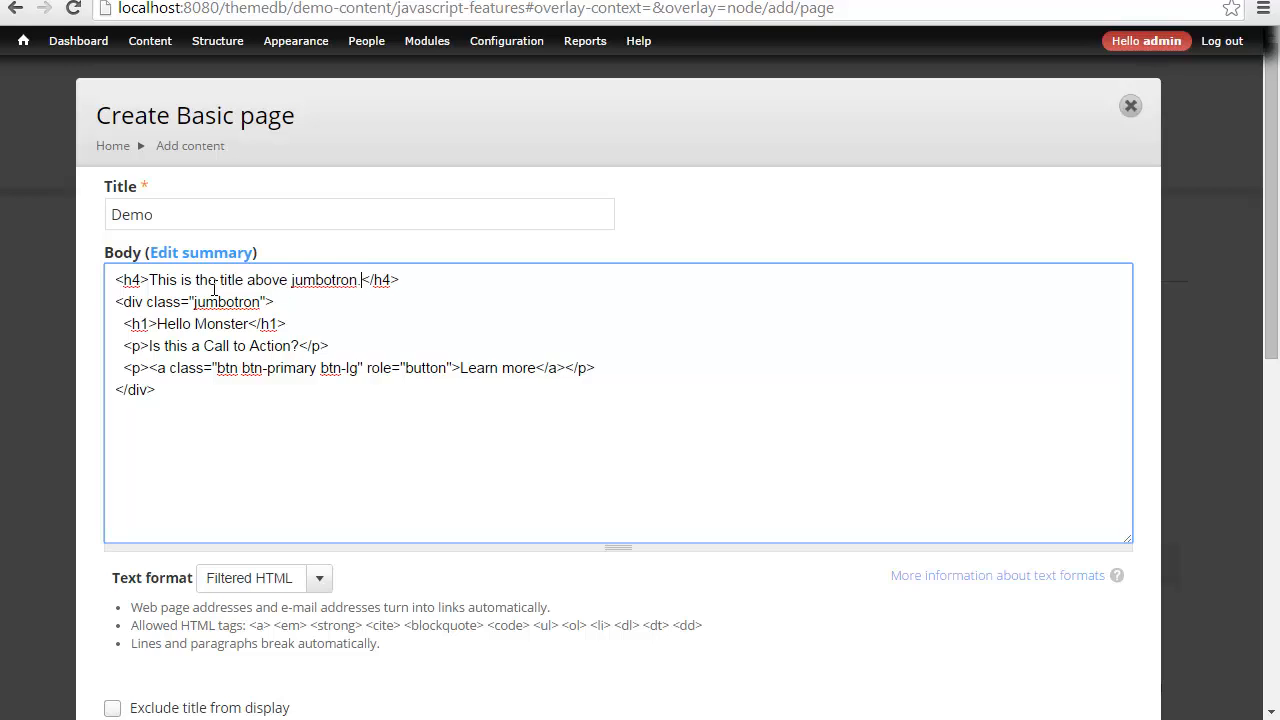
type("...you don't have to use it if you w")
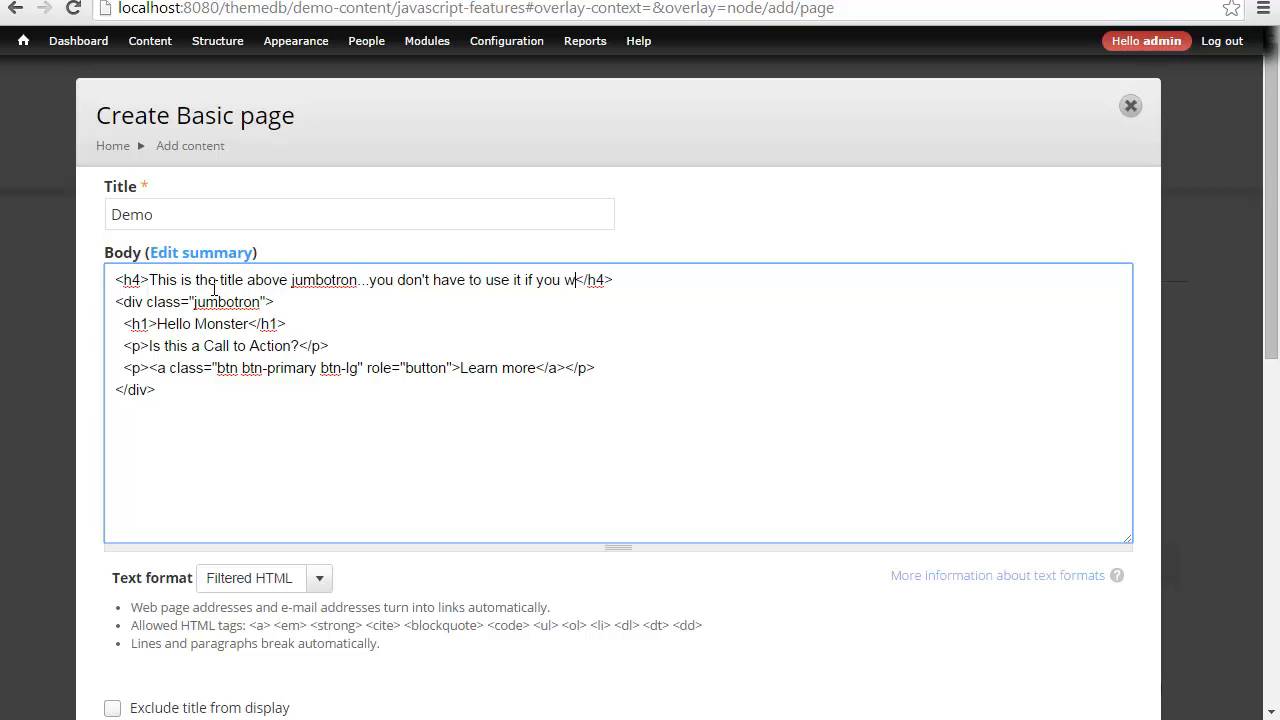
type("on't want t")
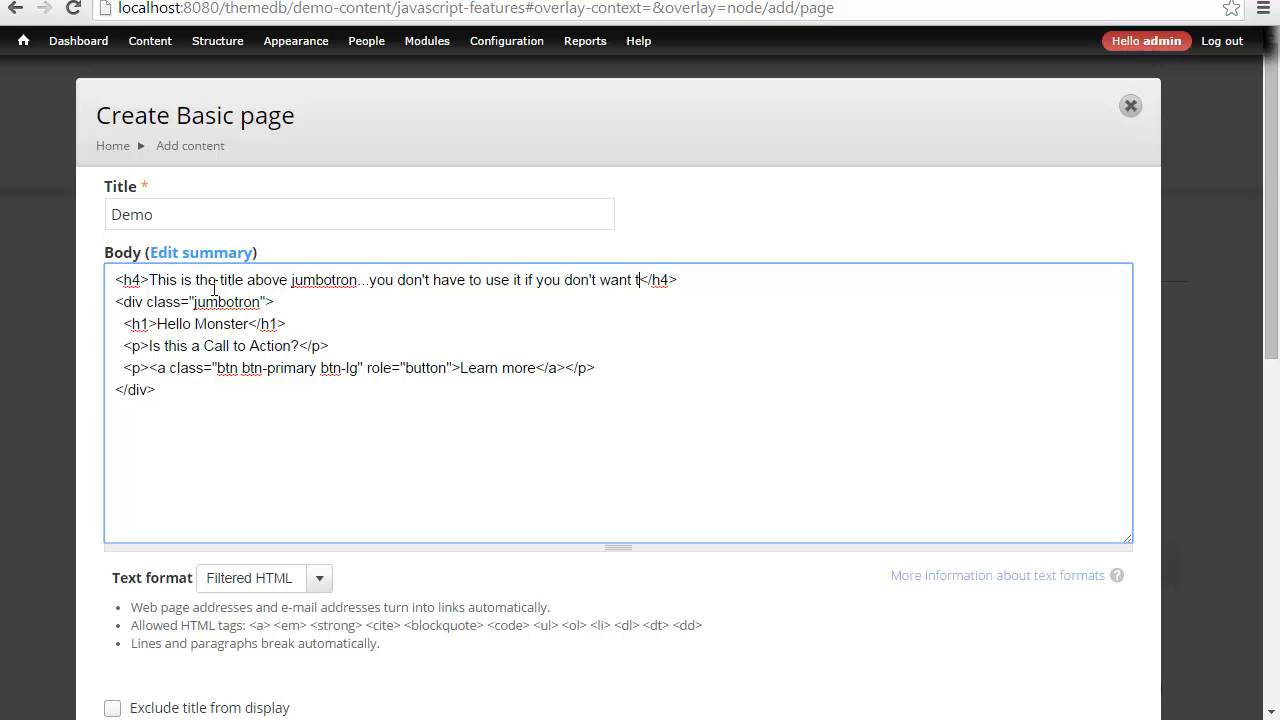
type("o")
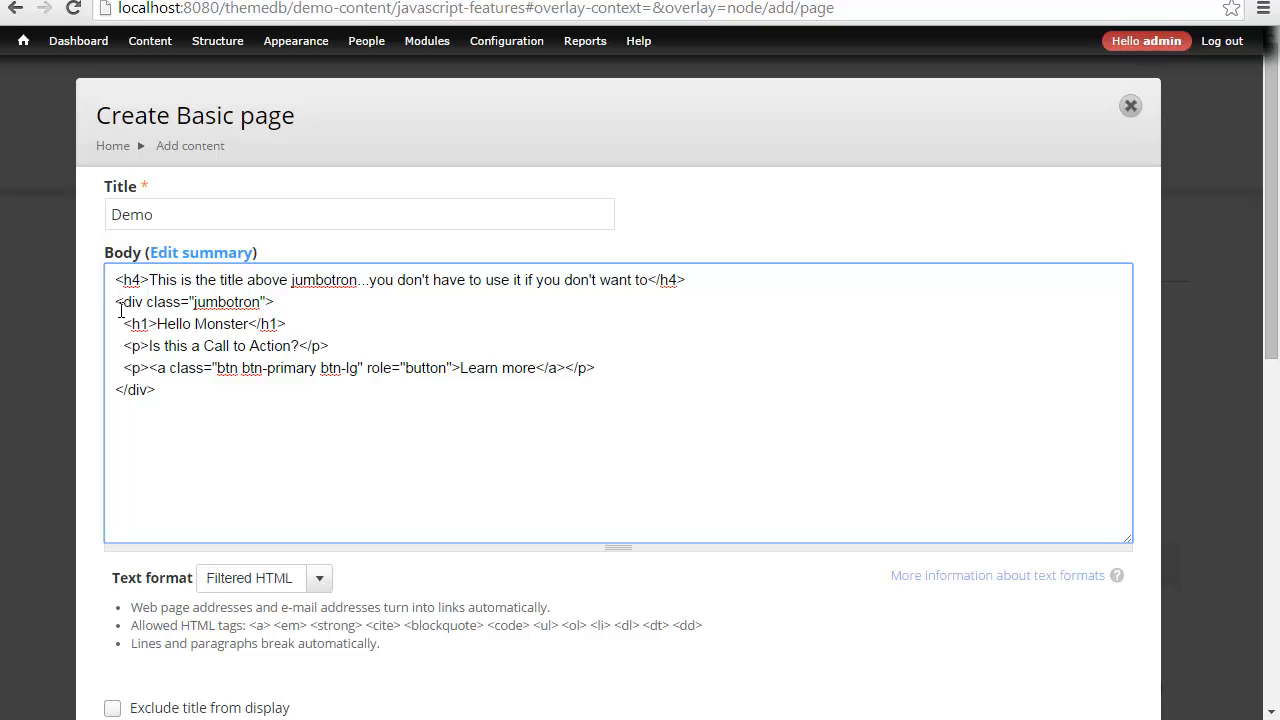
Step: Inspect the jumbotron div class and change 'Monster' to 'Dude' in the heading
triple_click(193, 302)
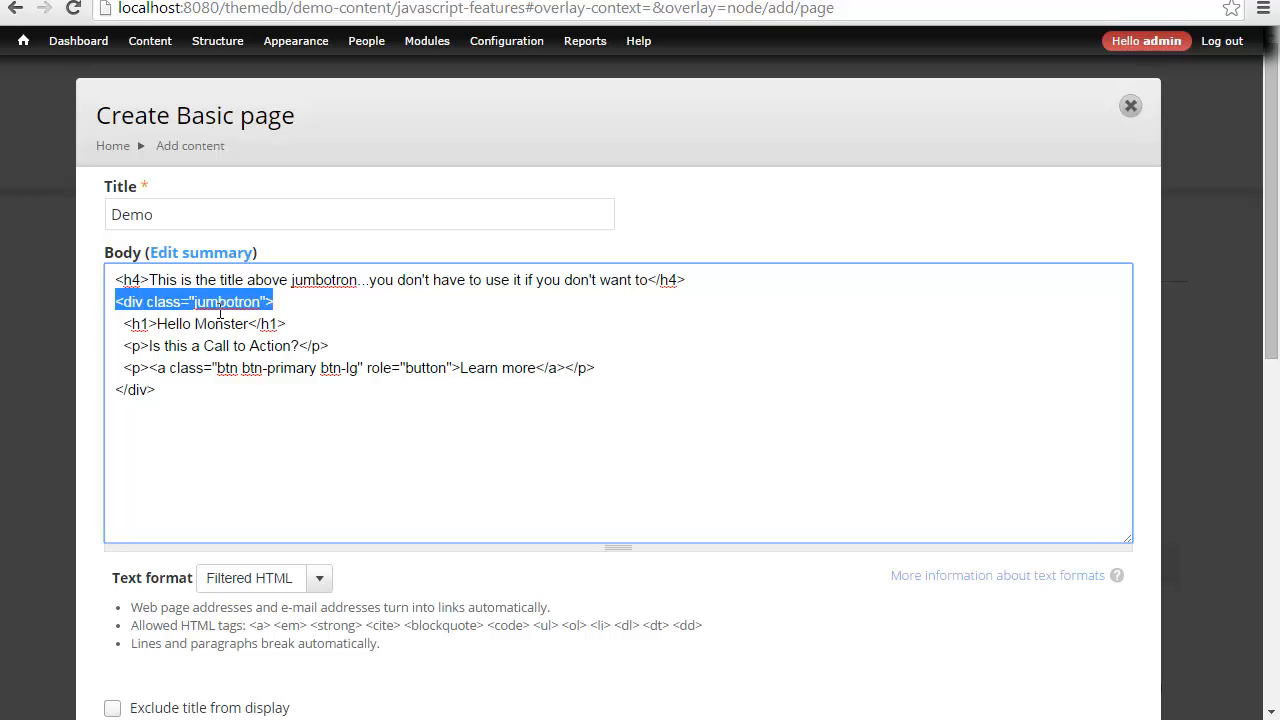
double_click(228, 302)
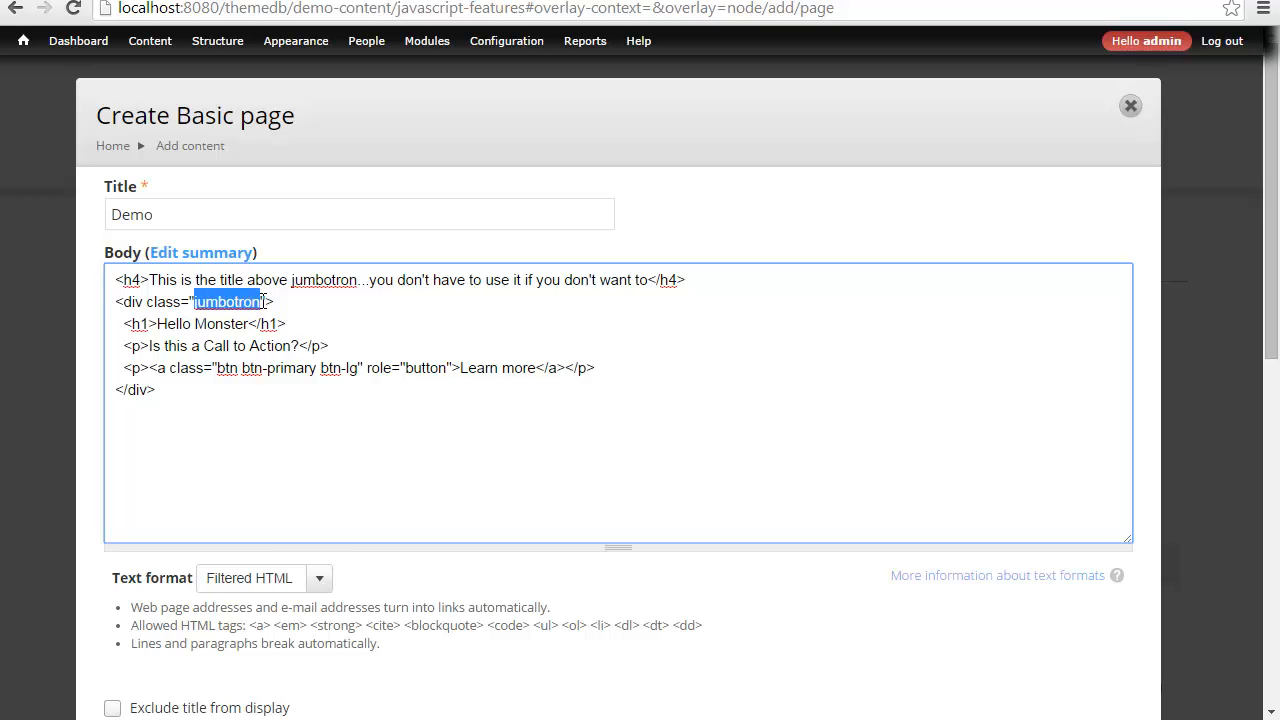
mouse_move(232, 328)
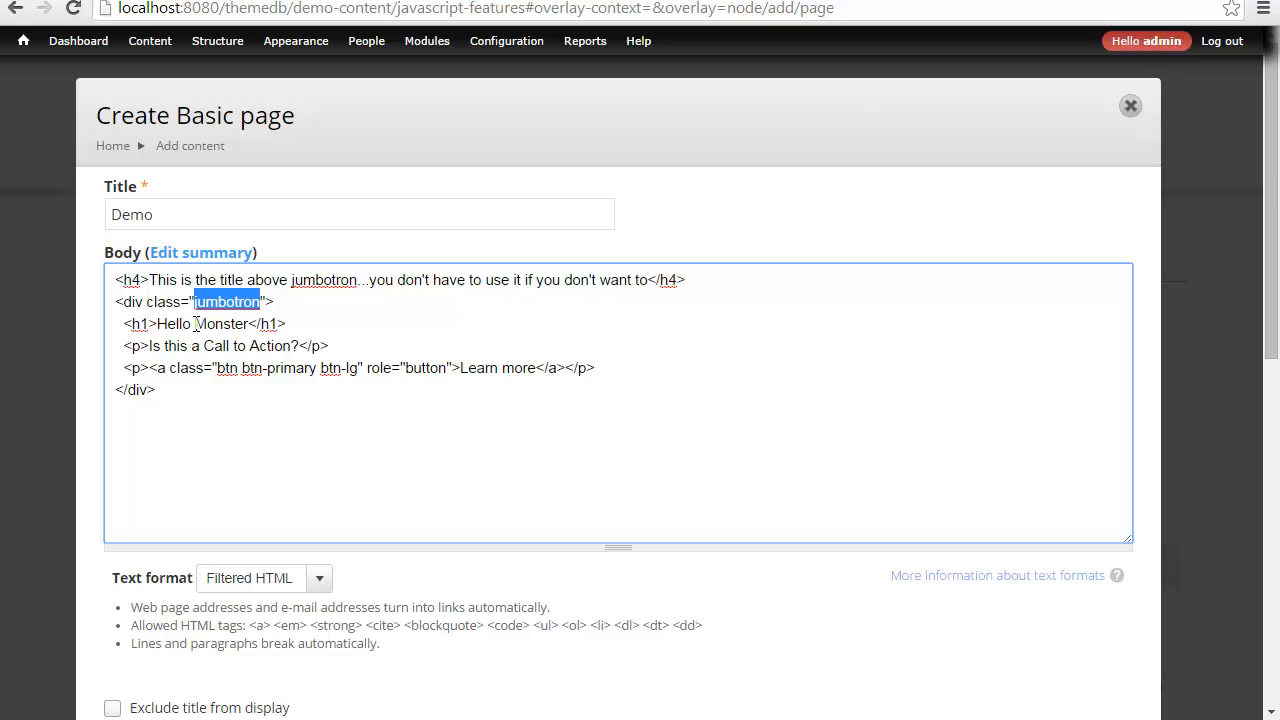
double_click(220, 323)
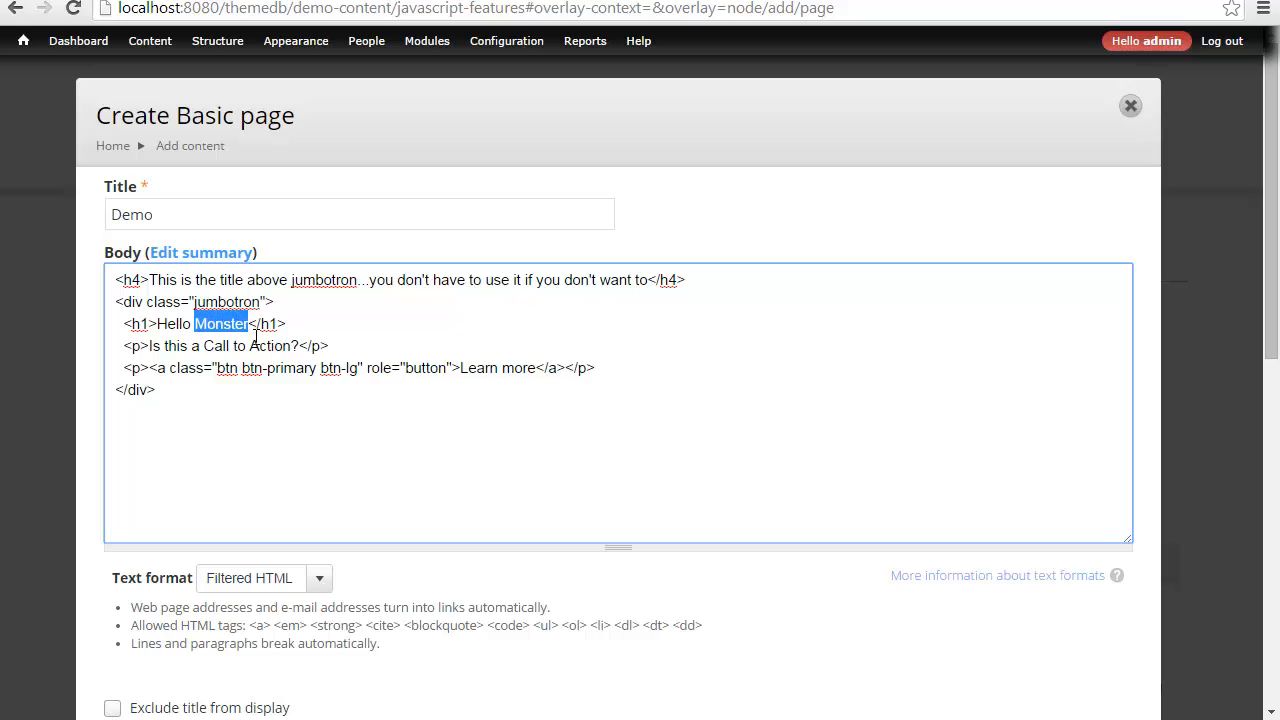
type("Dude")
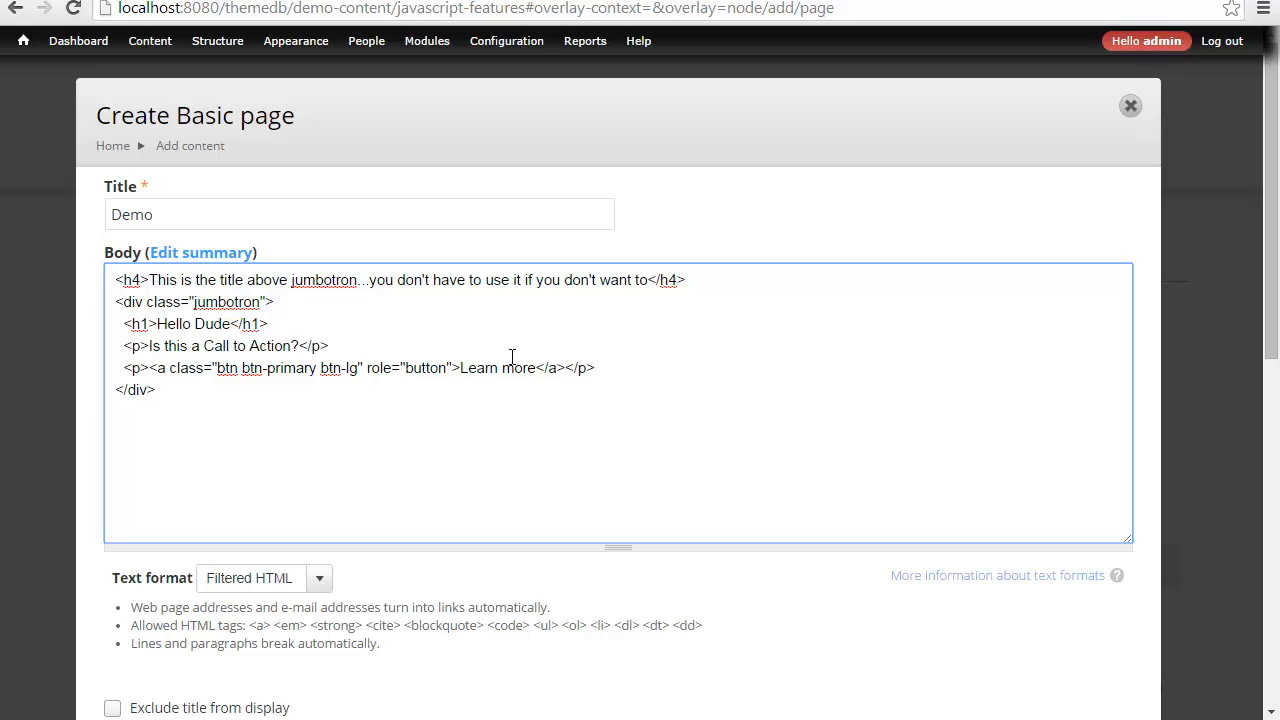
mouse_move(235, 603)
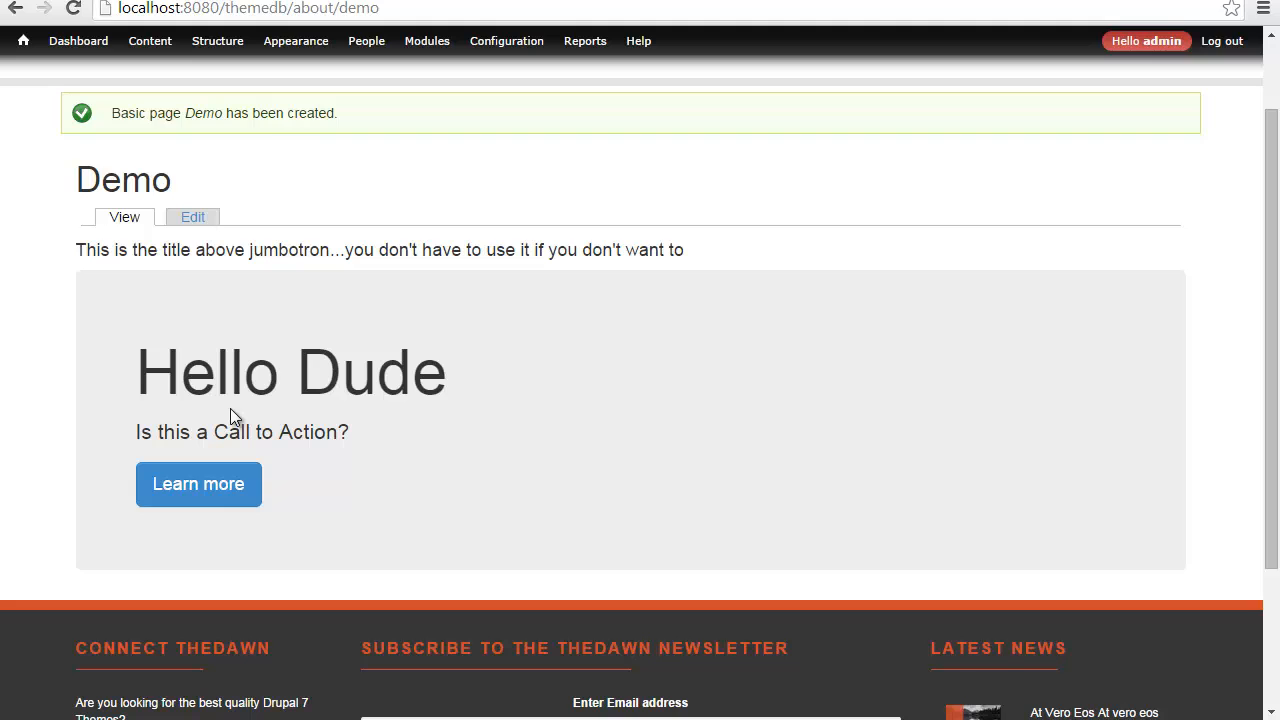
Step: Delete the Demo page from its edit form and confirm the deletion
left_click(192, 217)
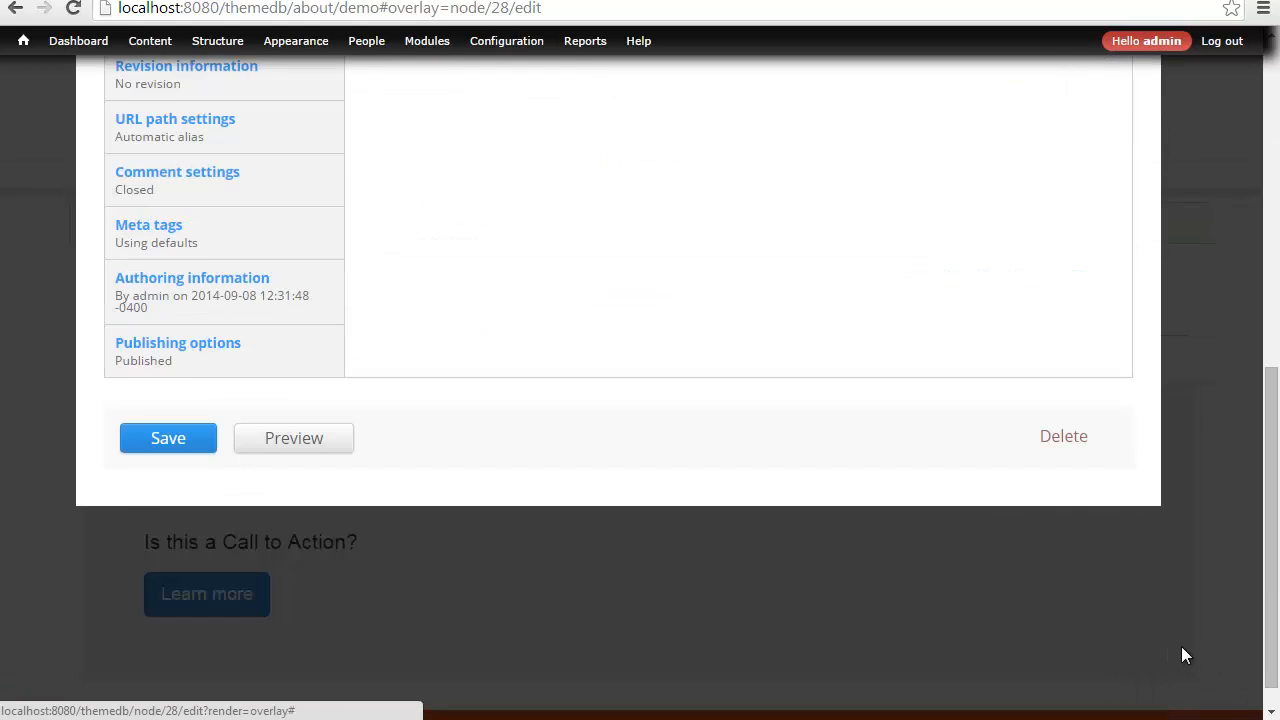
left_click(1063, 436)
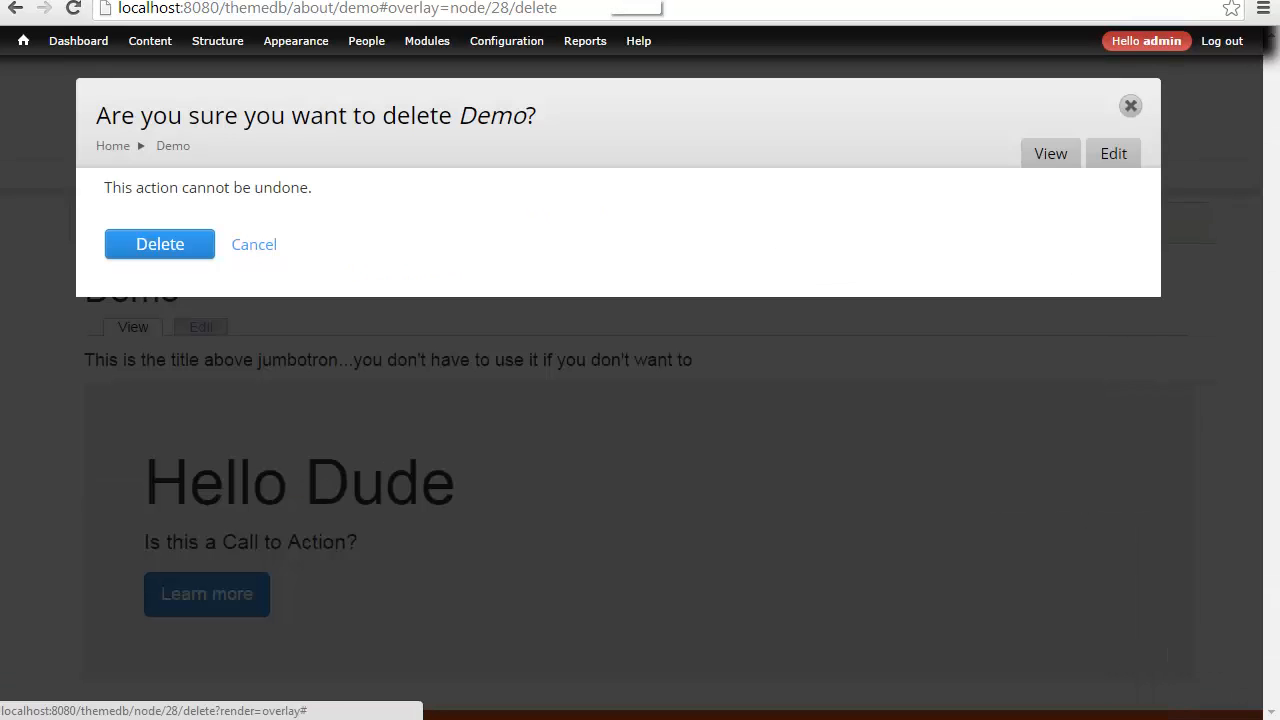
left_click(296, 41)
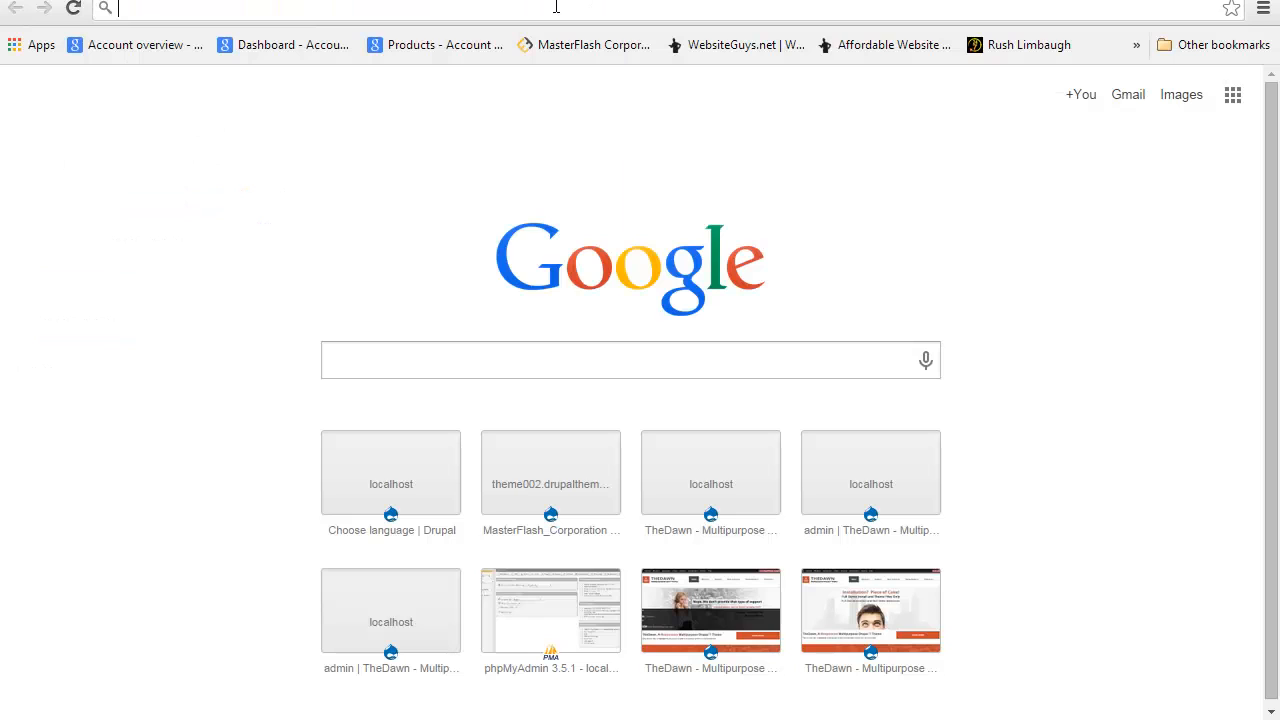
Step: Search Google for 'get bootstrap', open getbootstrap.com and go to its CSS docs
type("get bootstrap")
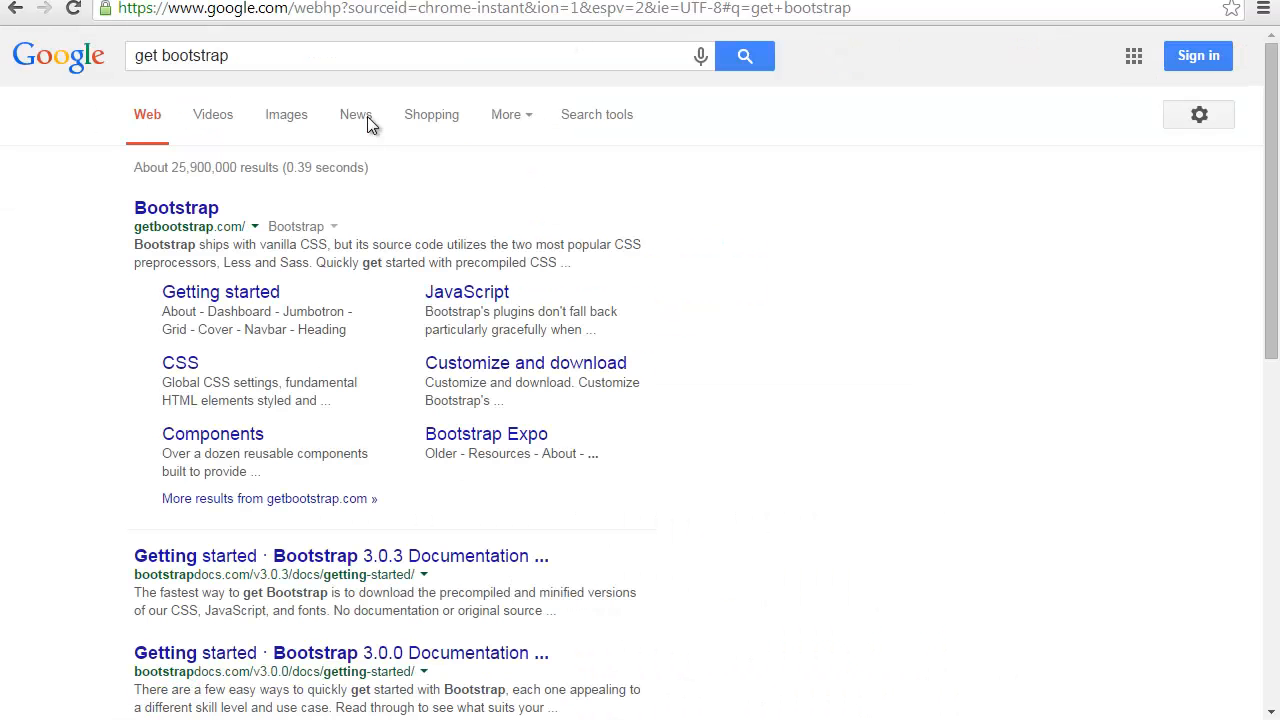
left_click(176, 207)
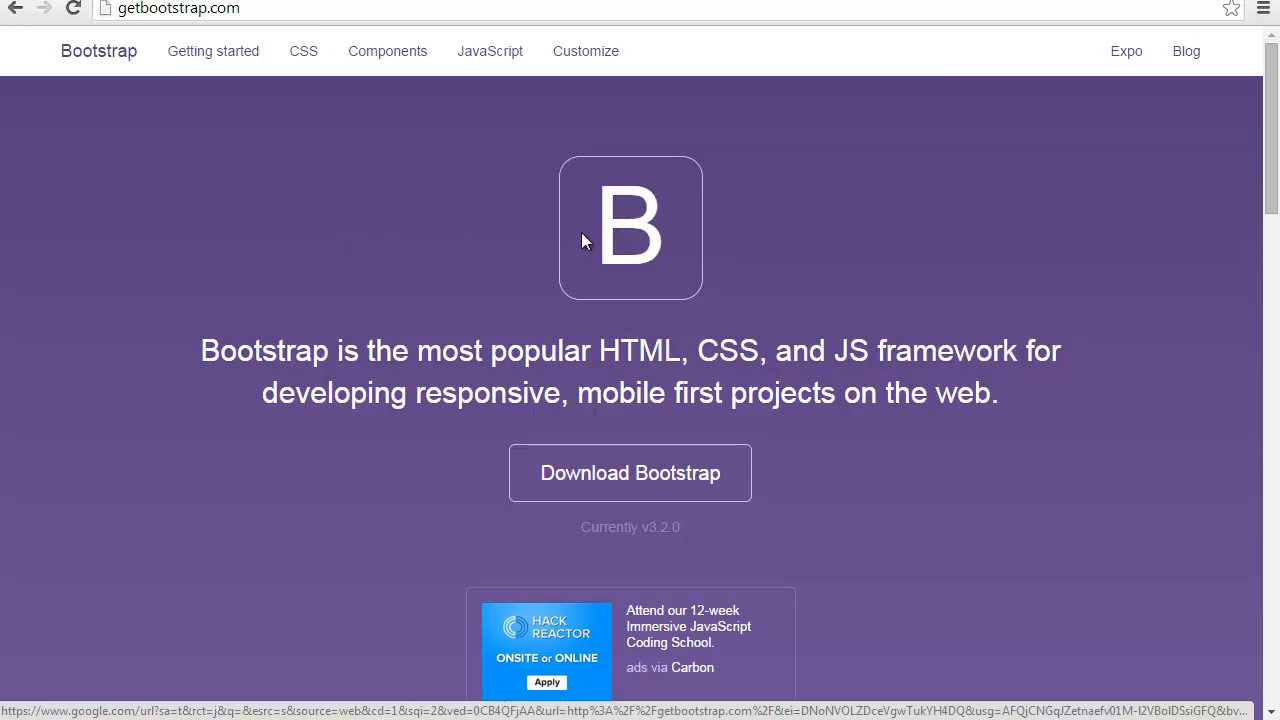
mouse_move(281, 148)
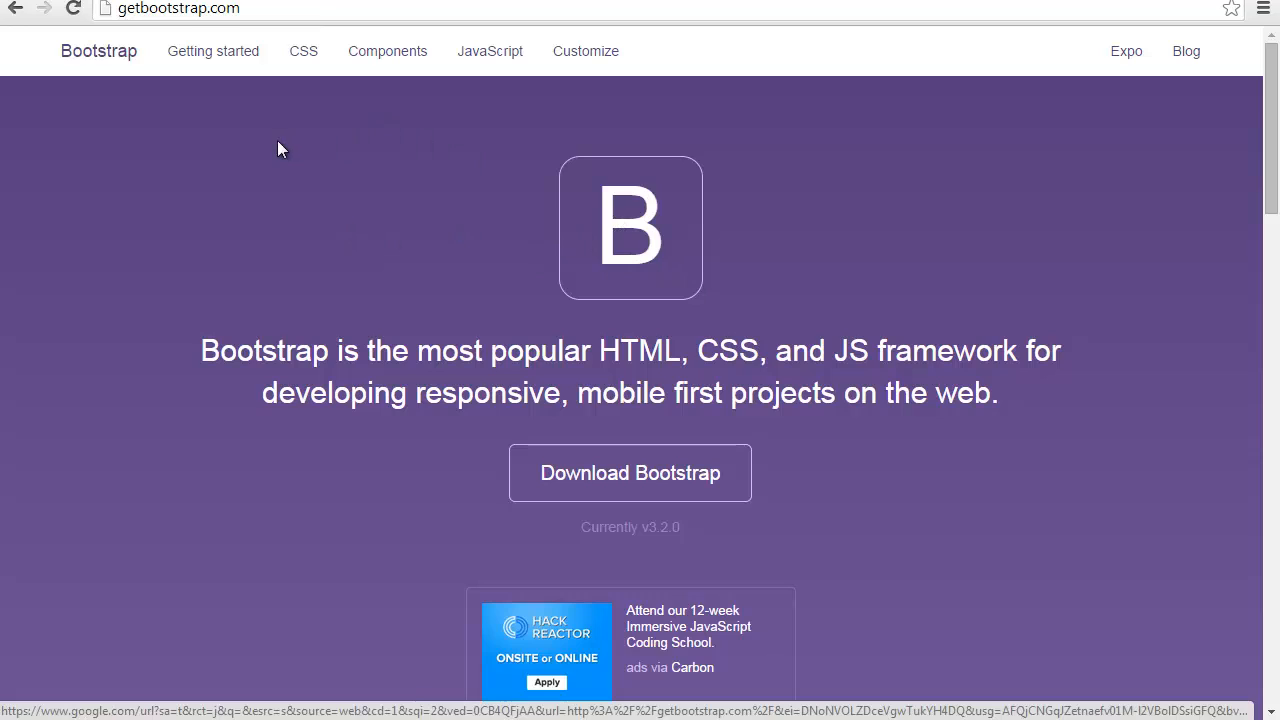
mouse_move(303, 51)
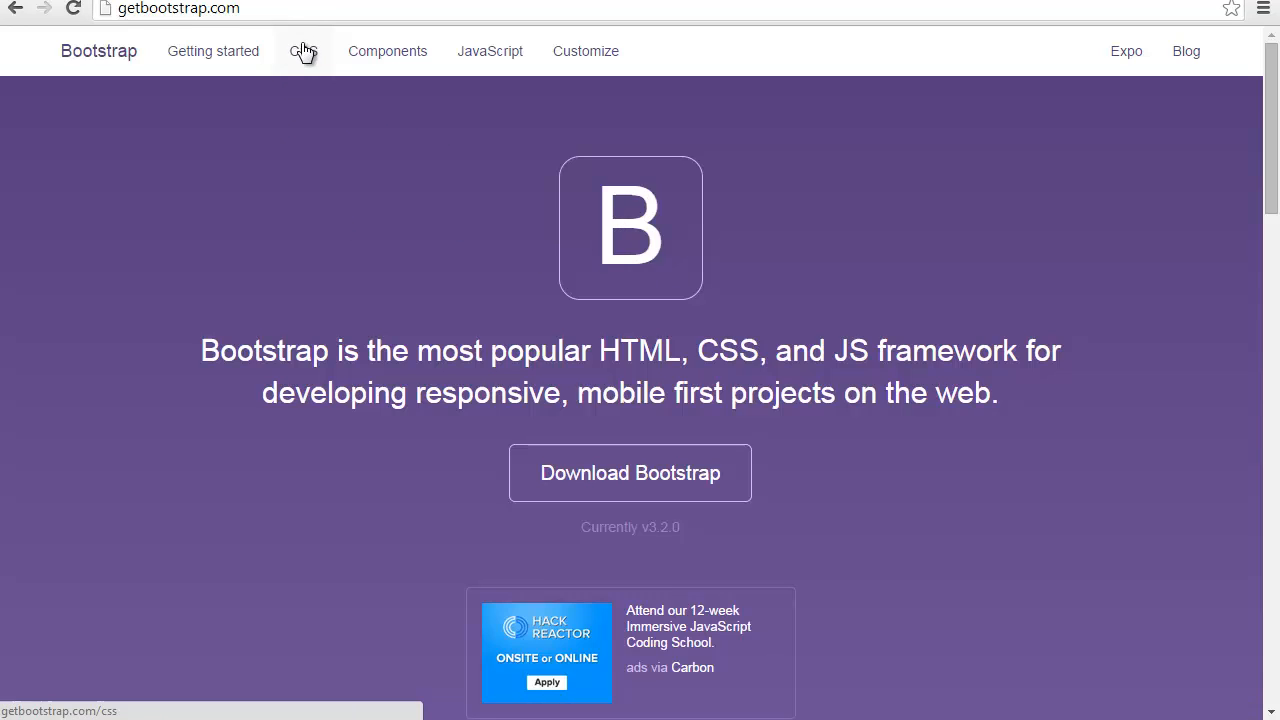
mouse_move(322, 33)
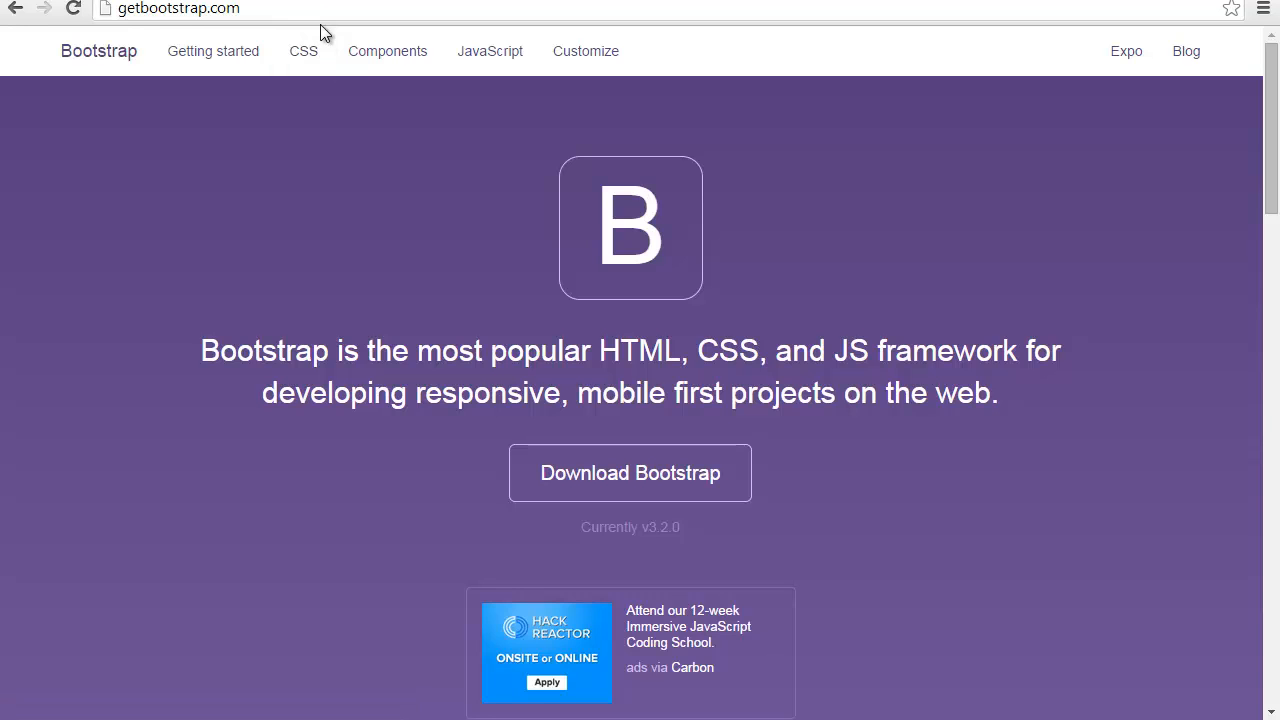
left_click(303, 51)
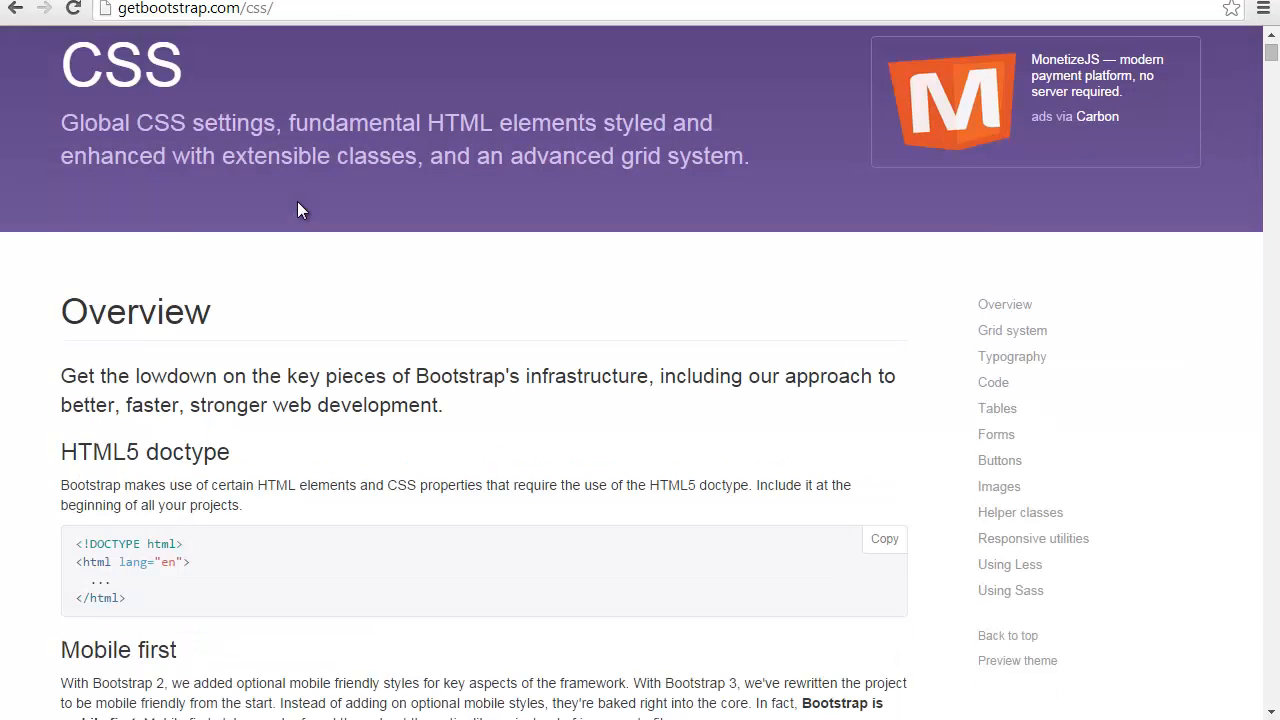
Step: Jump to the Grid system section and scroll to the Stacked-to-horizontal example
scroll("down", 3)
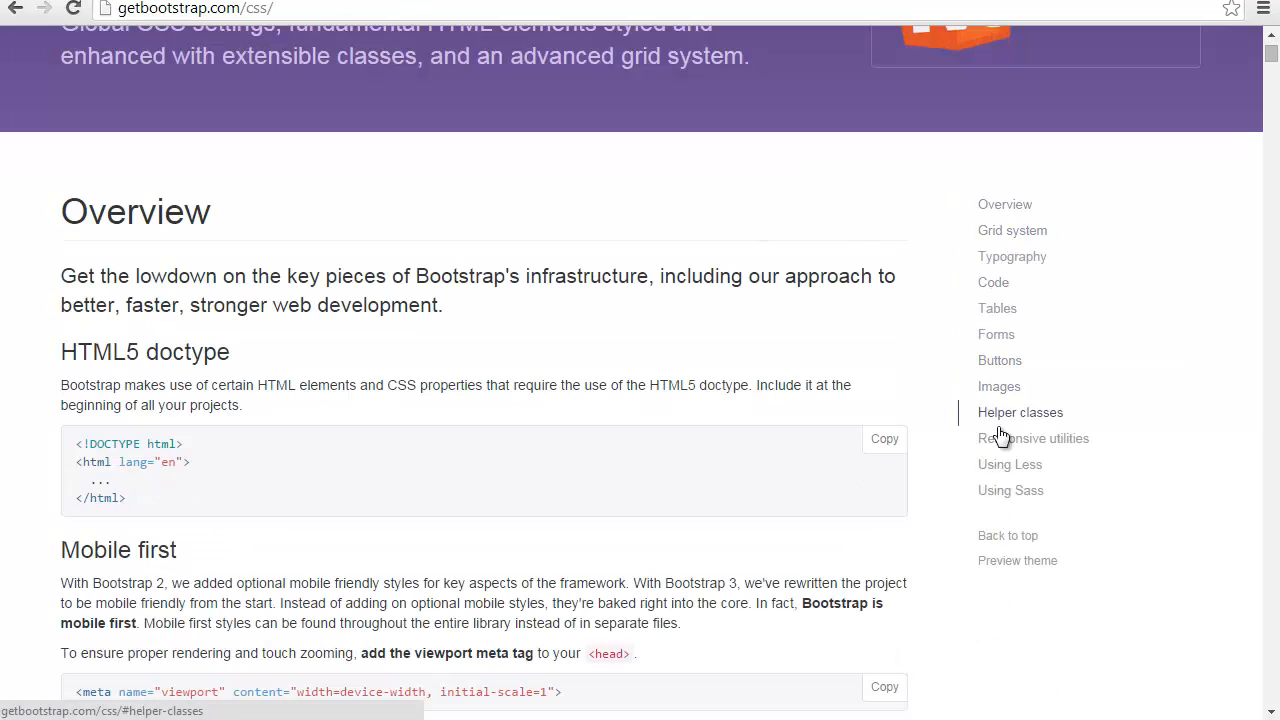
left_click(1012, 230)
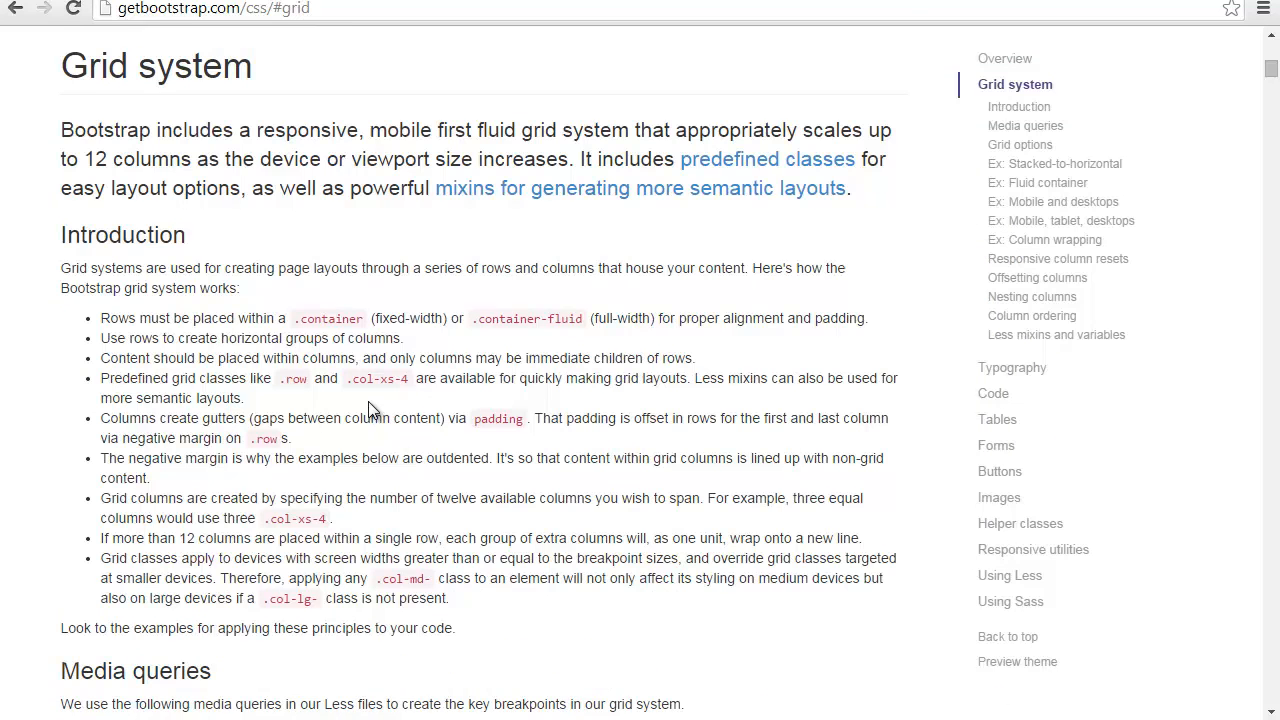
scroll("down", 3)
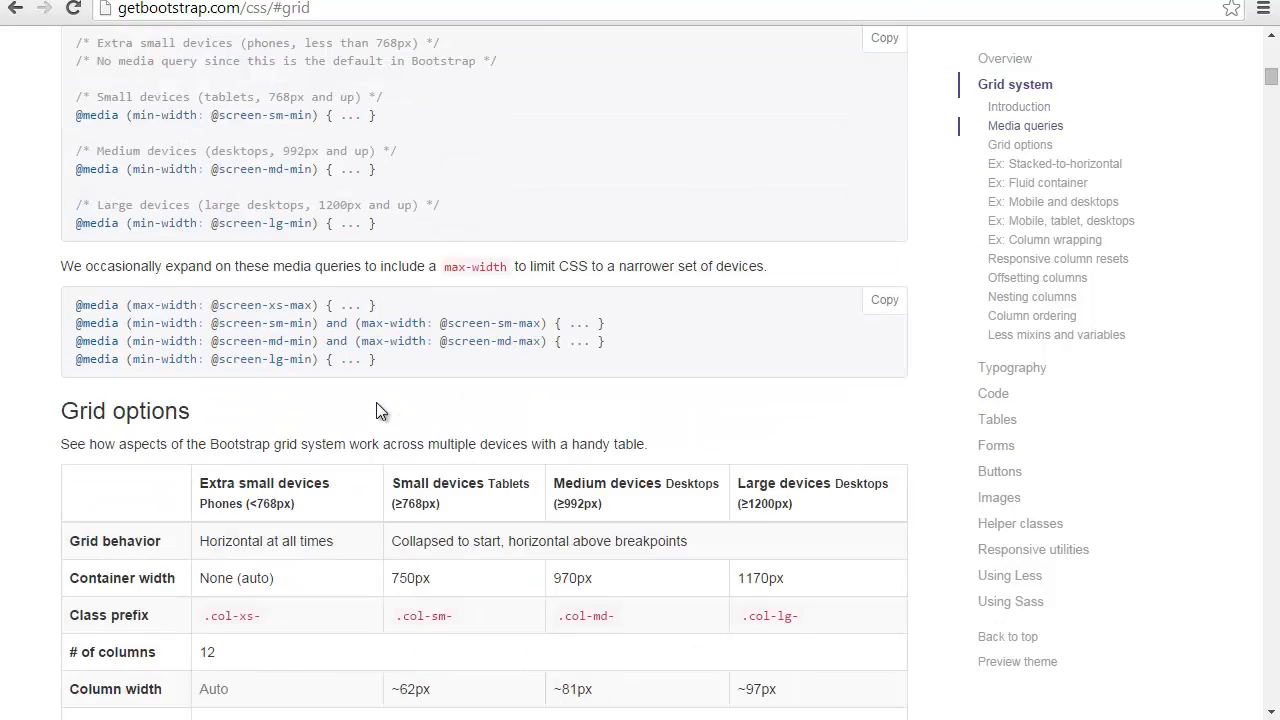
scroll("down", 3)
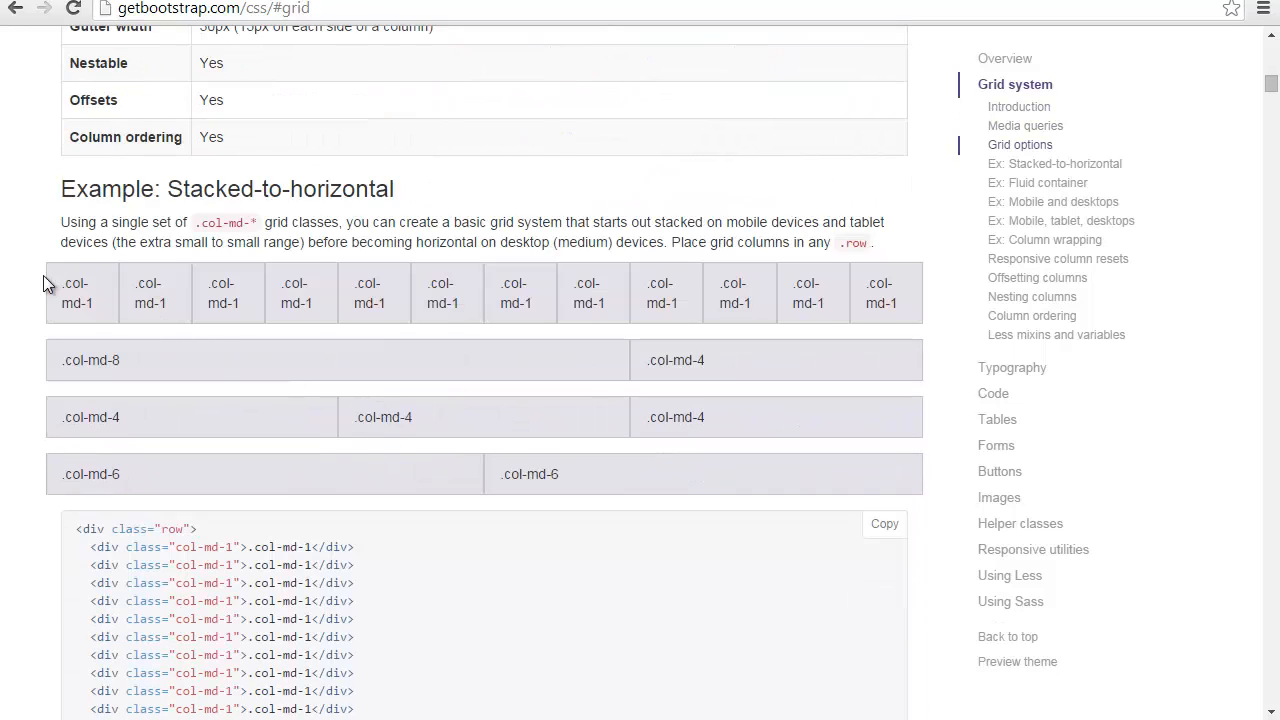
scroll("down", 3)
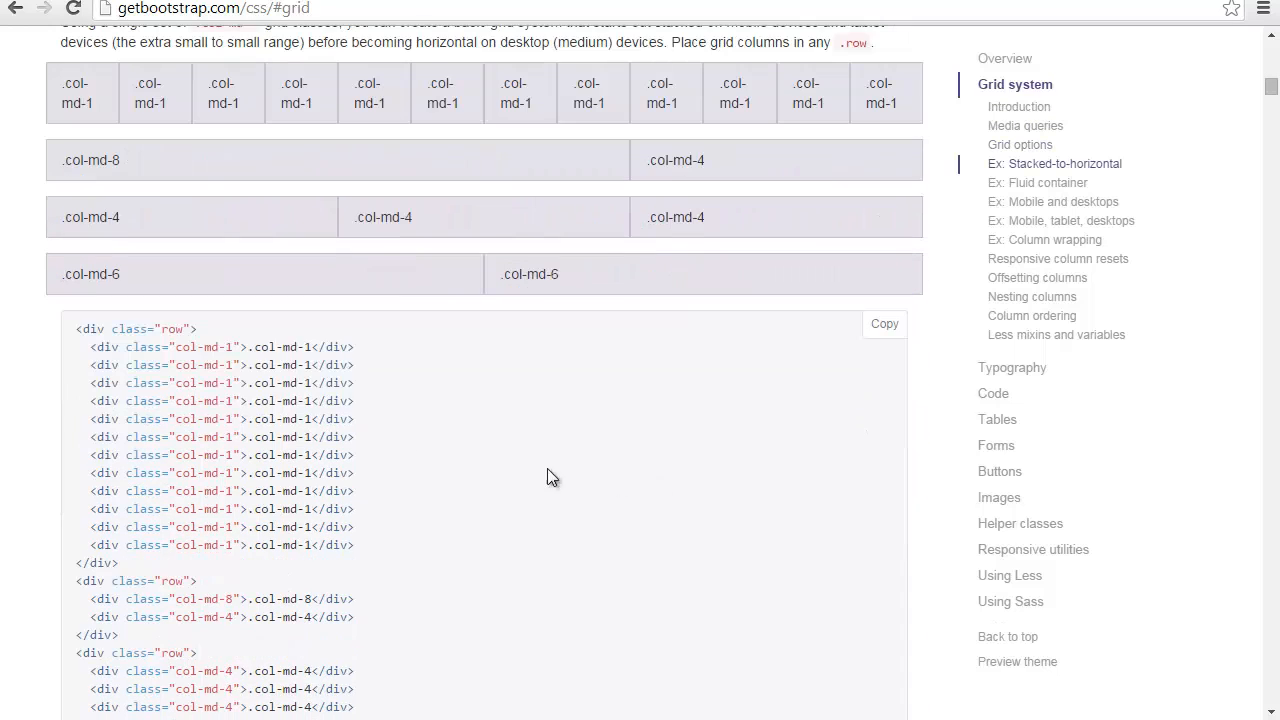
mouse_move(143, 358)
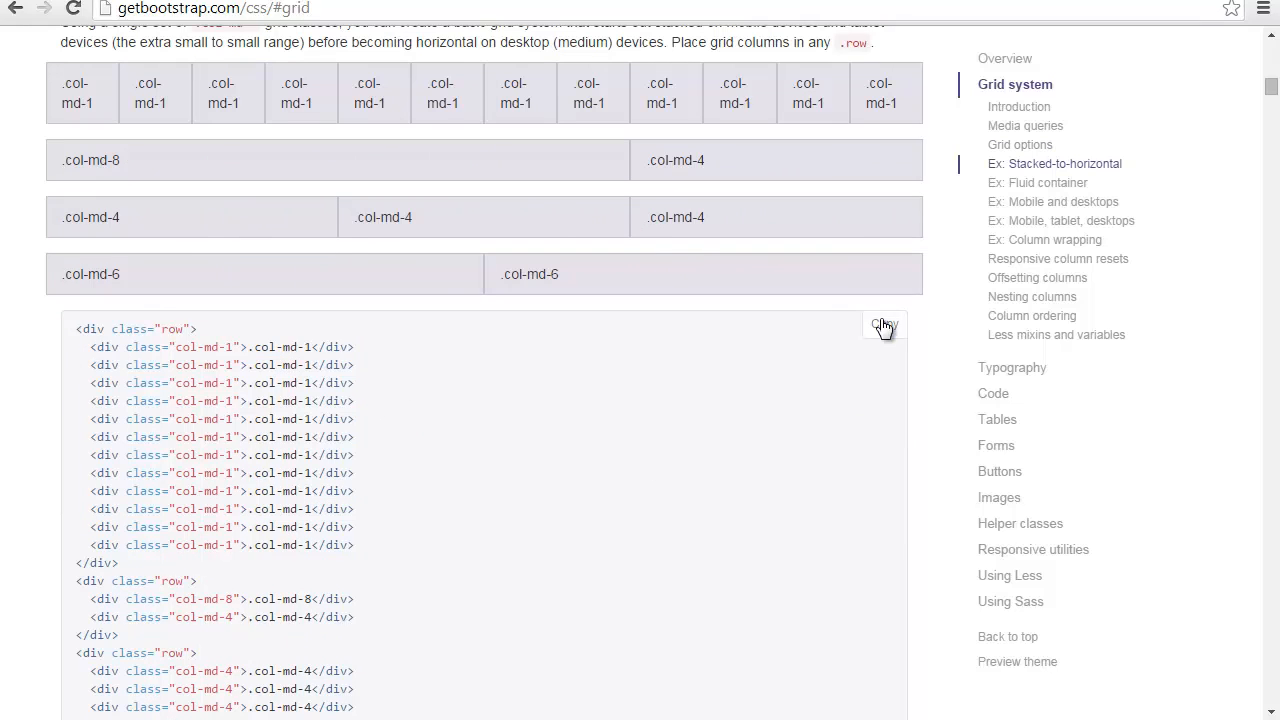
mouse_move(1015, 461)
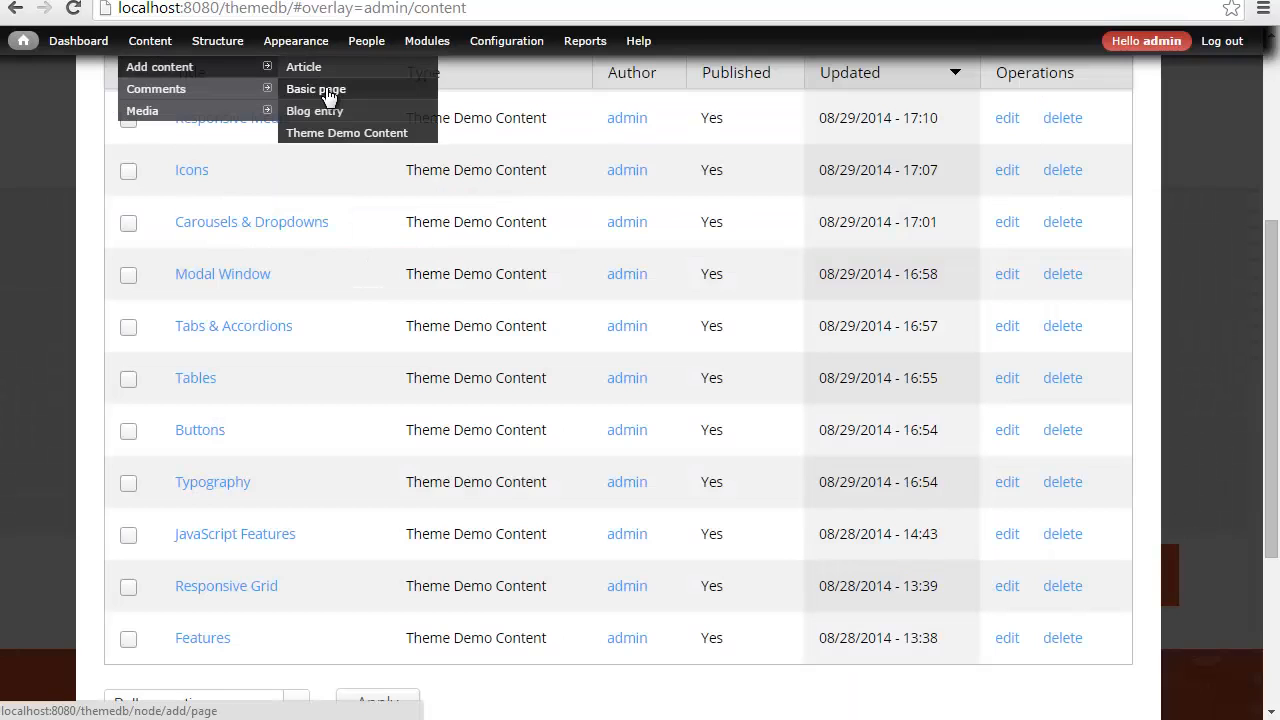
Step: Create a new Basic page in Full HTML format and save it
left_click(315, 89)
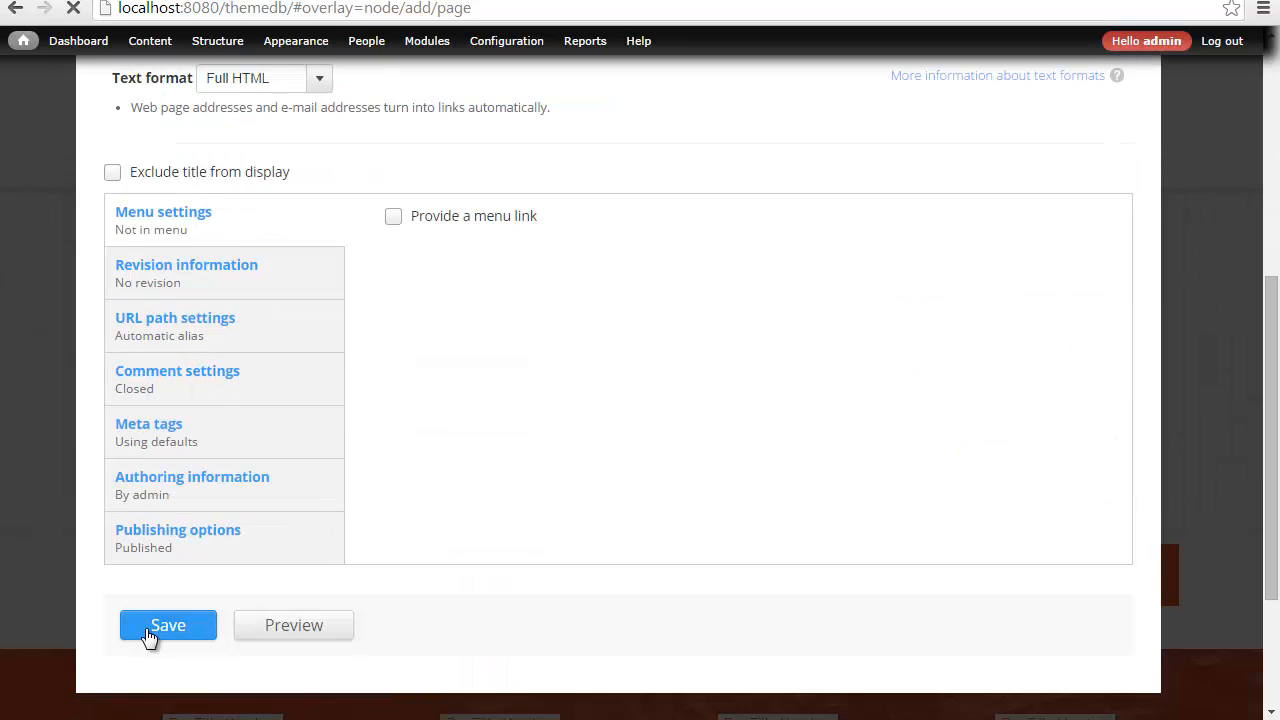
left_click(167, 625)
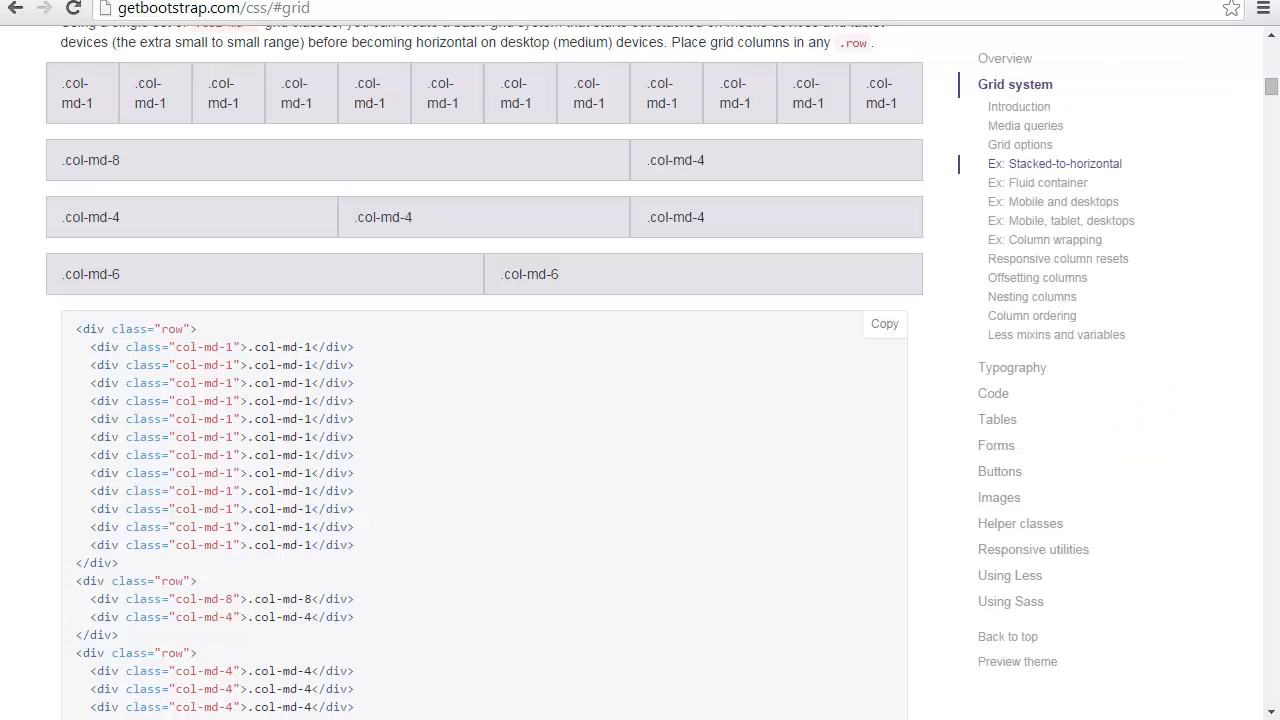
mouse_move(505, 204)
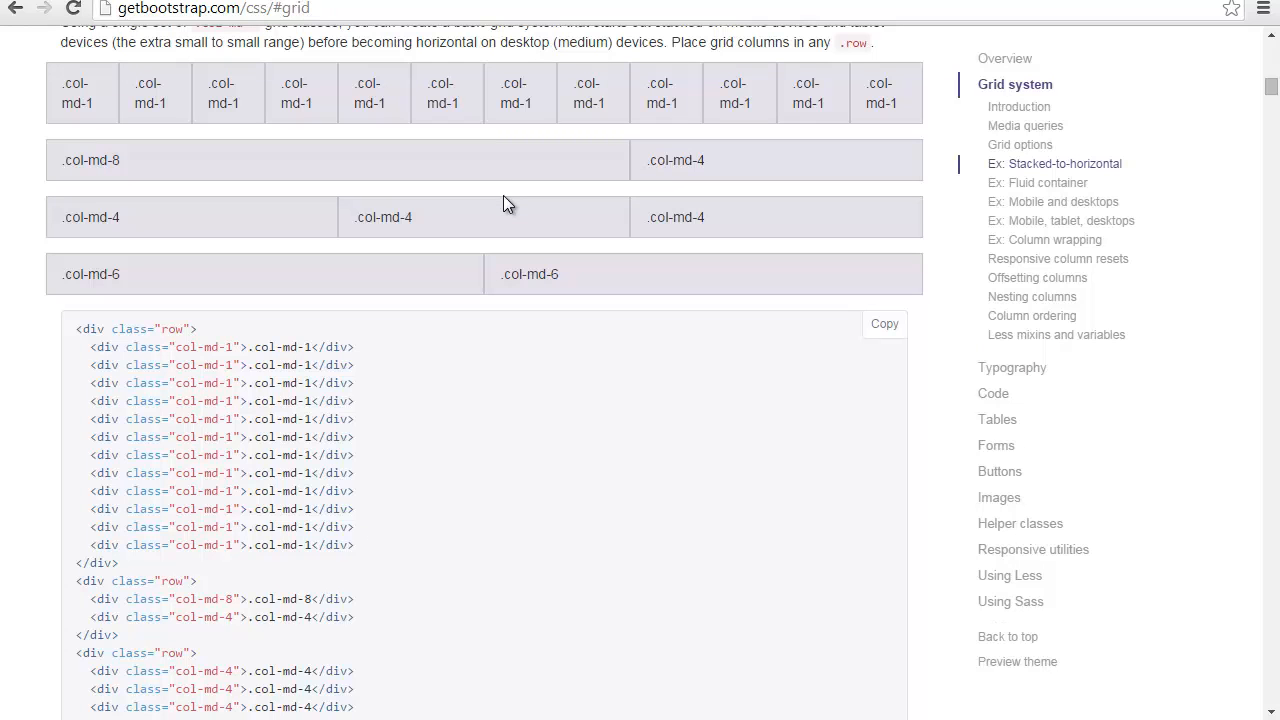
mouse_move(512, 195)
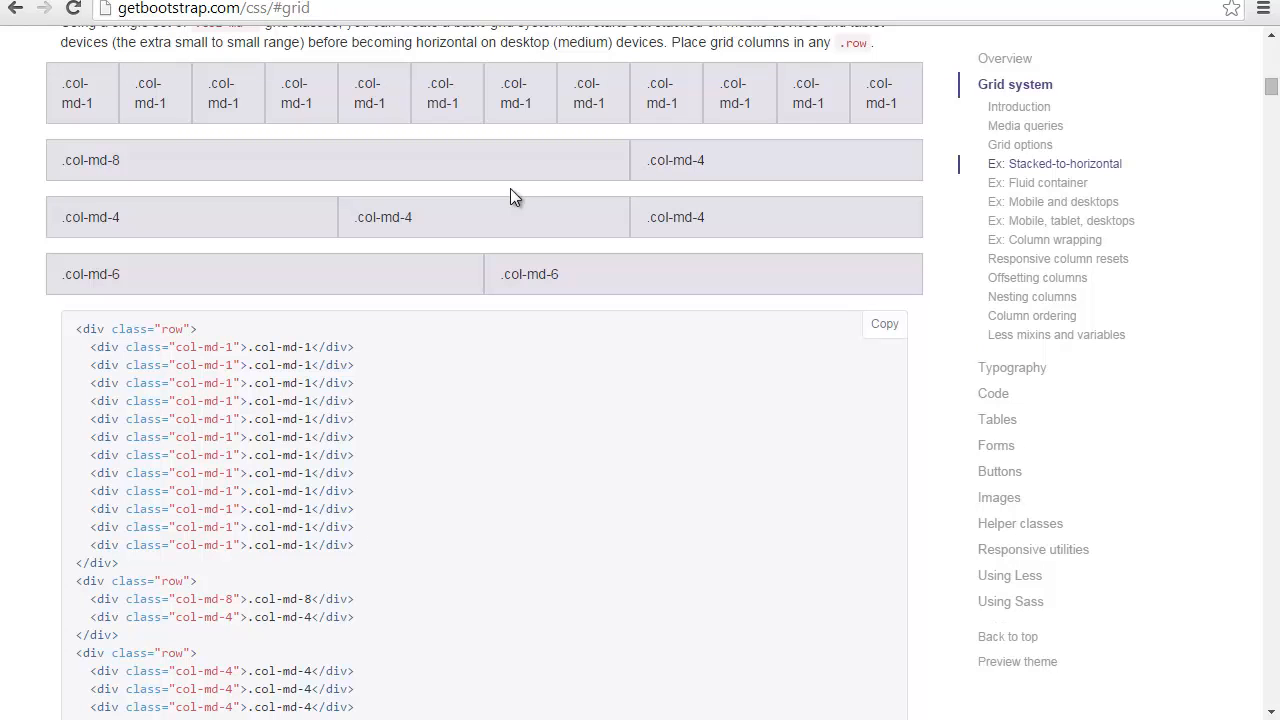
Step: Browse the CSS docs' Forms and Overview sections, then switch to the Components page
scroll("down", 3)
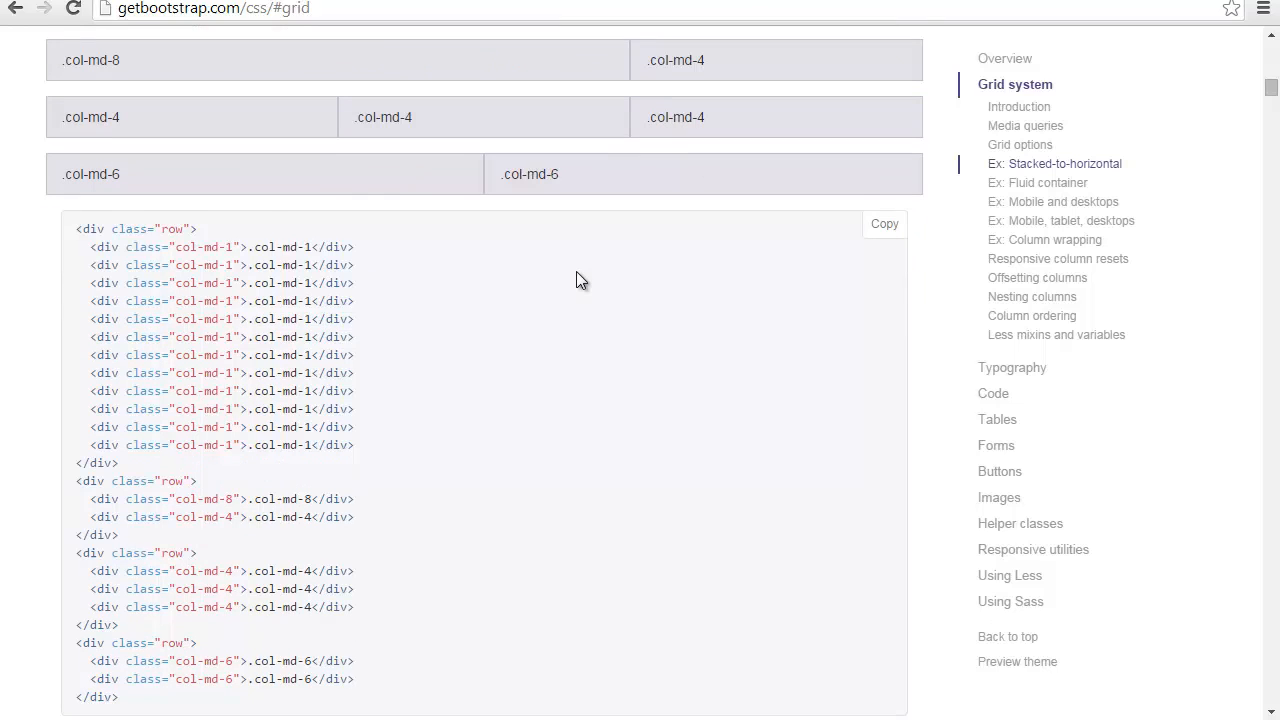
scroll("down", 3)
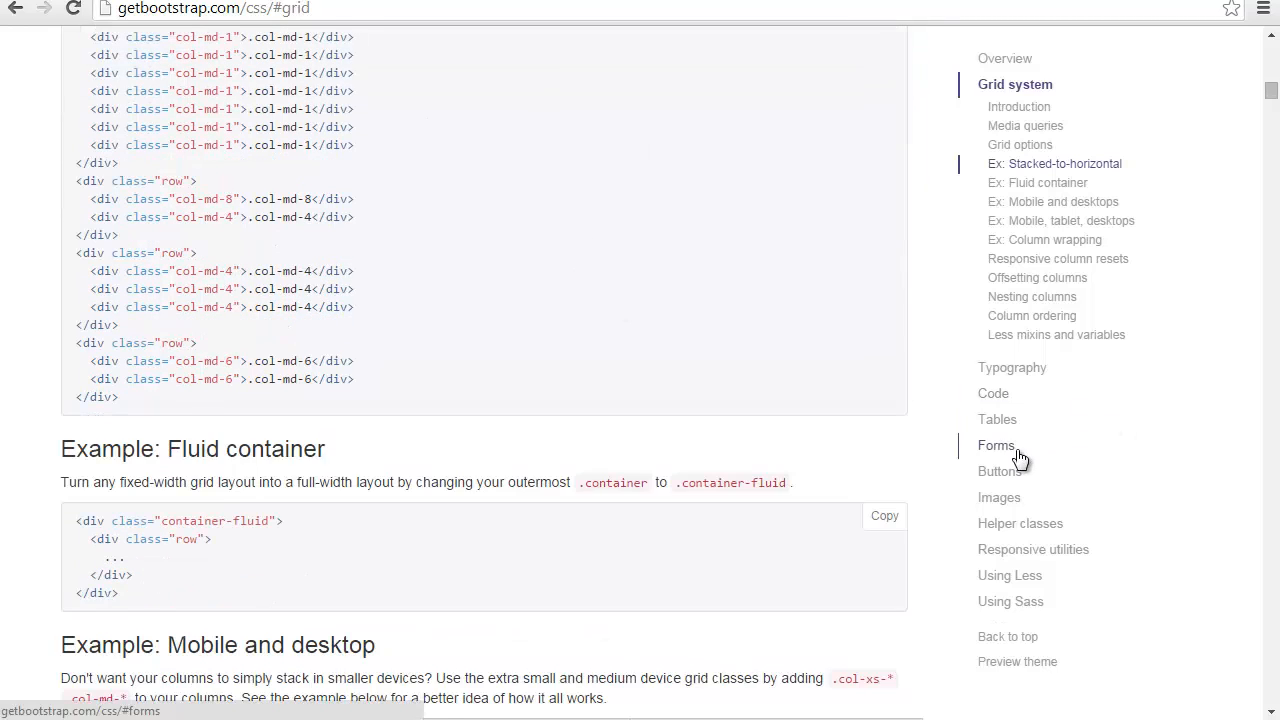
left_click(996, 445)
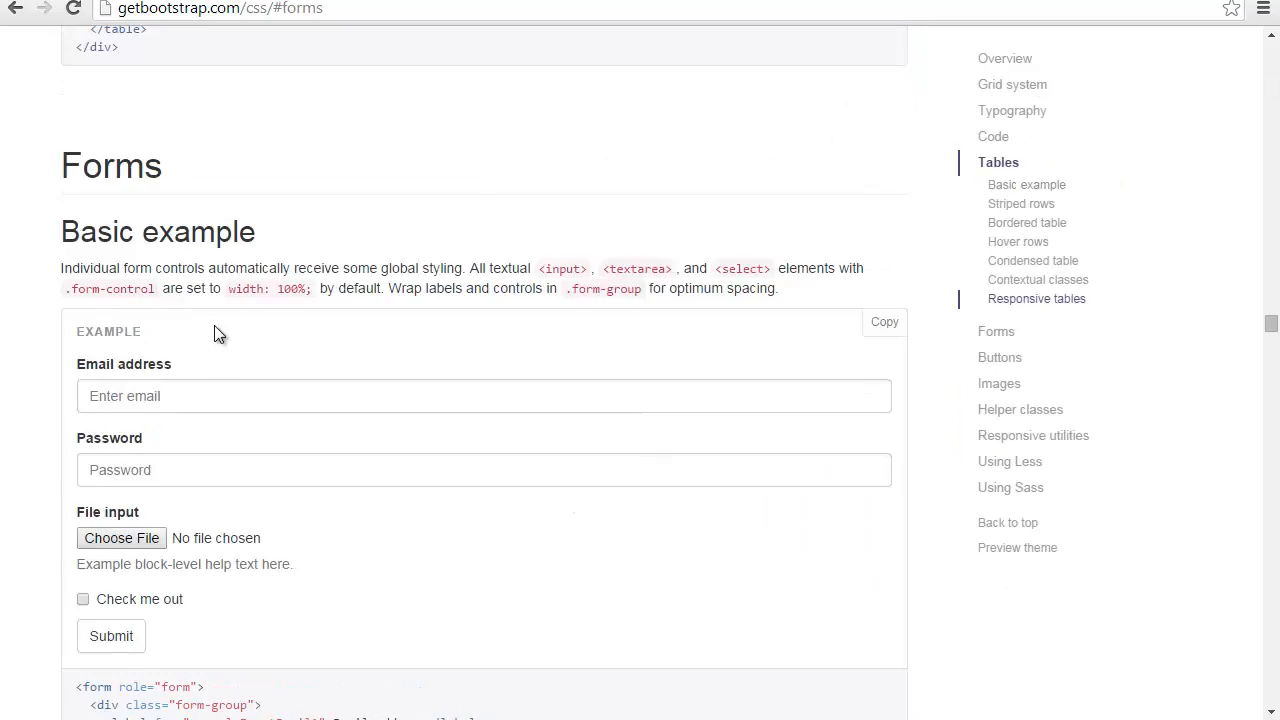
scroll("up", 3)
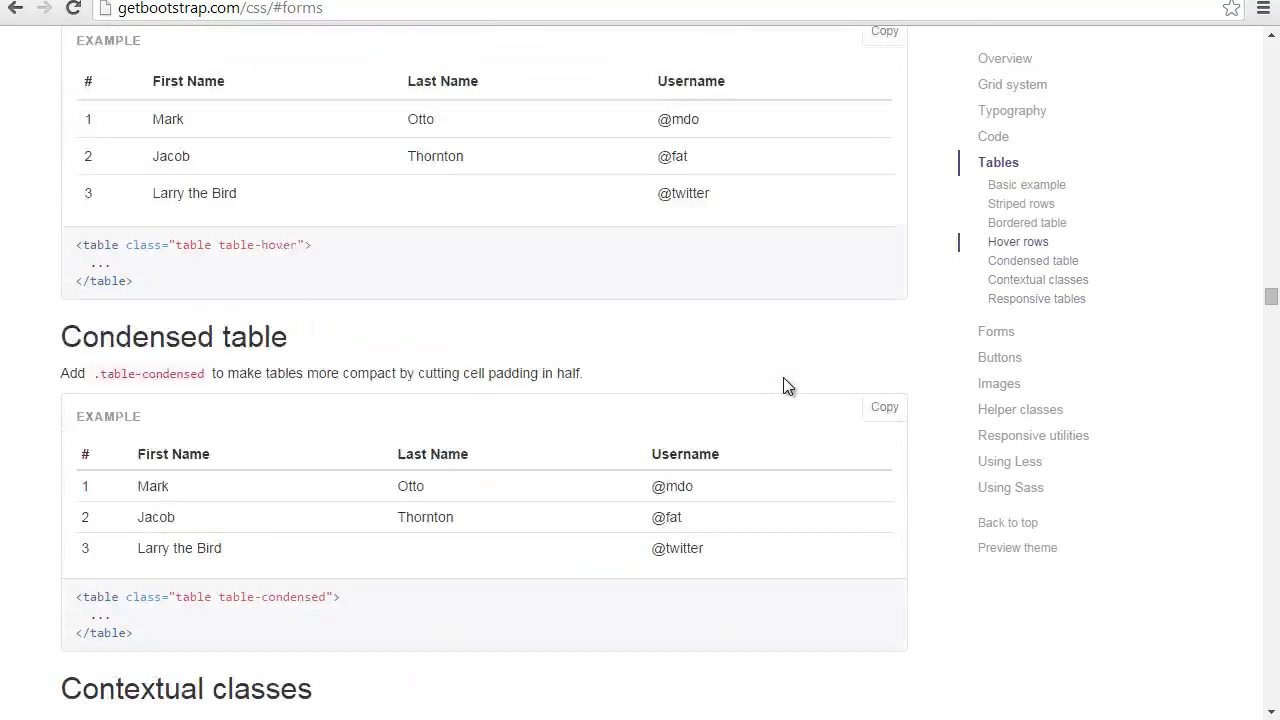
left_click(1005, 58)
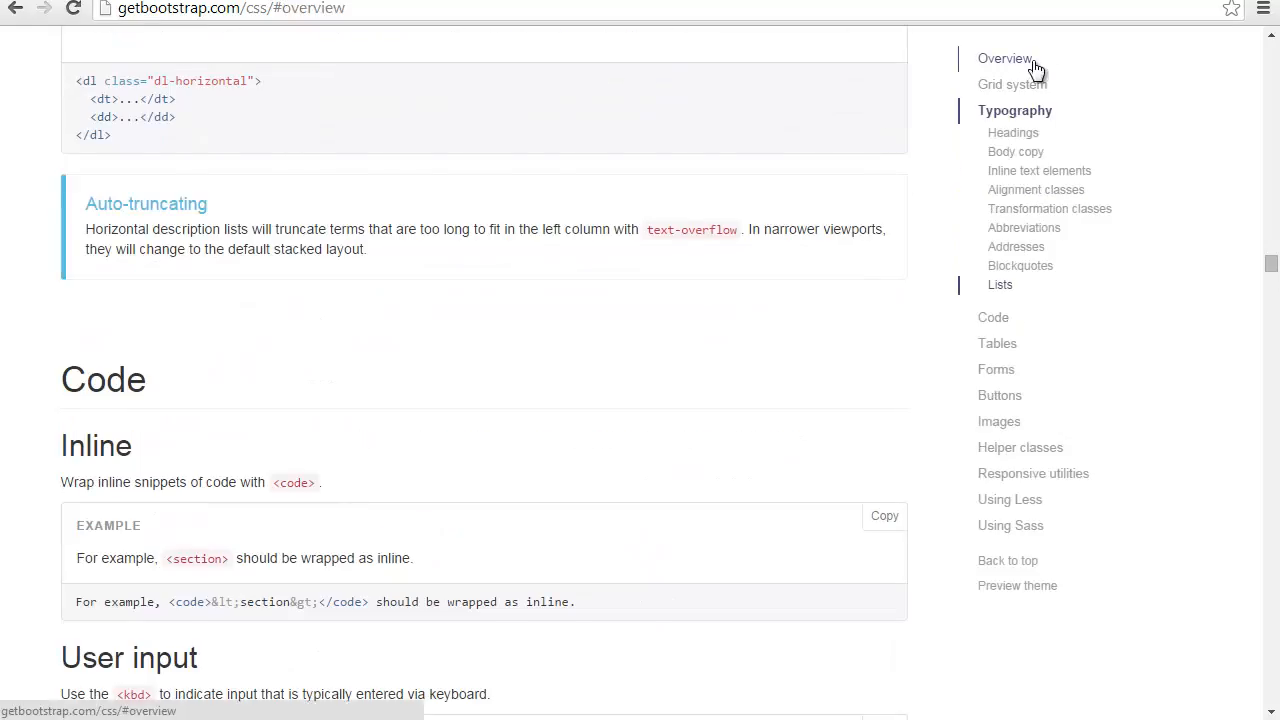
left_click(387, 51)
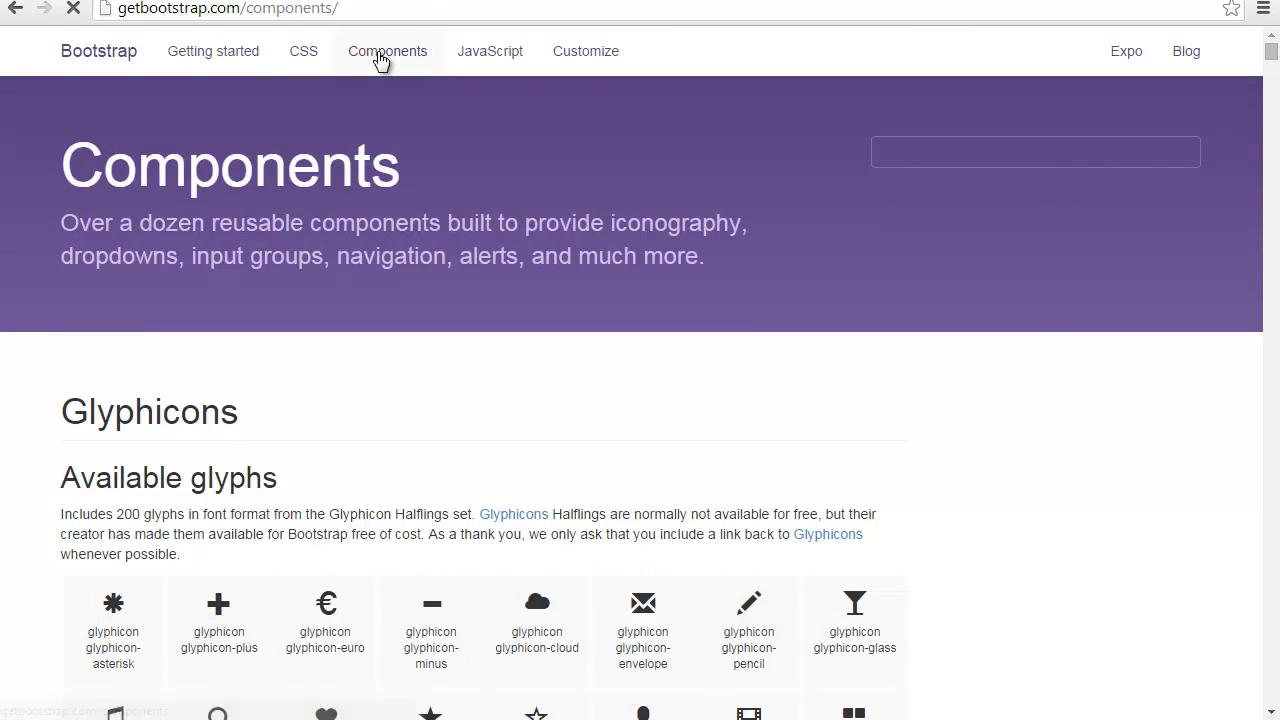
scroll("down", 3)
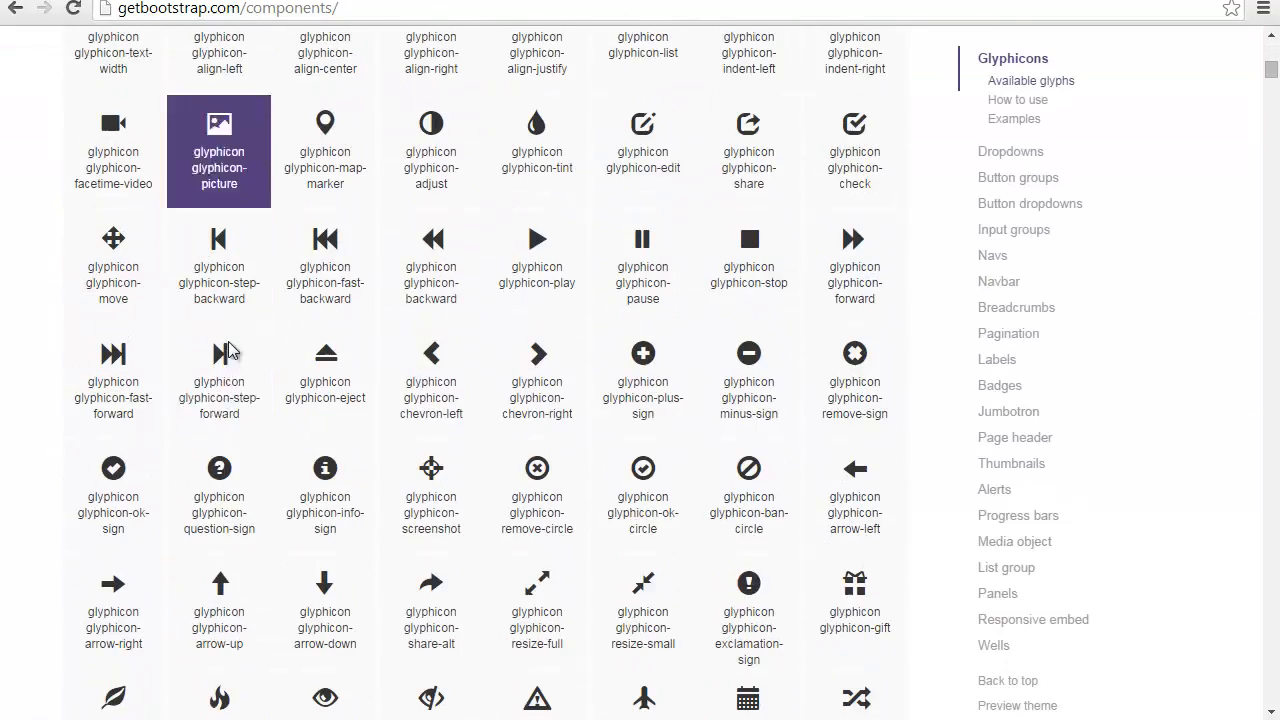
scroll("down", 3)
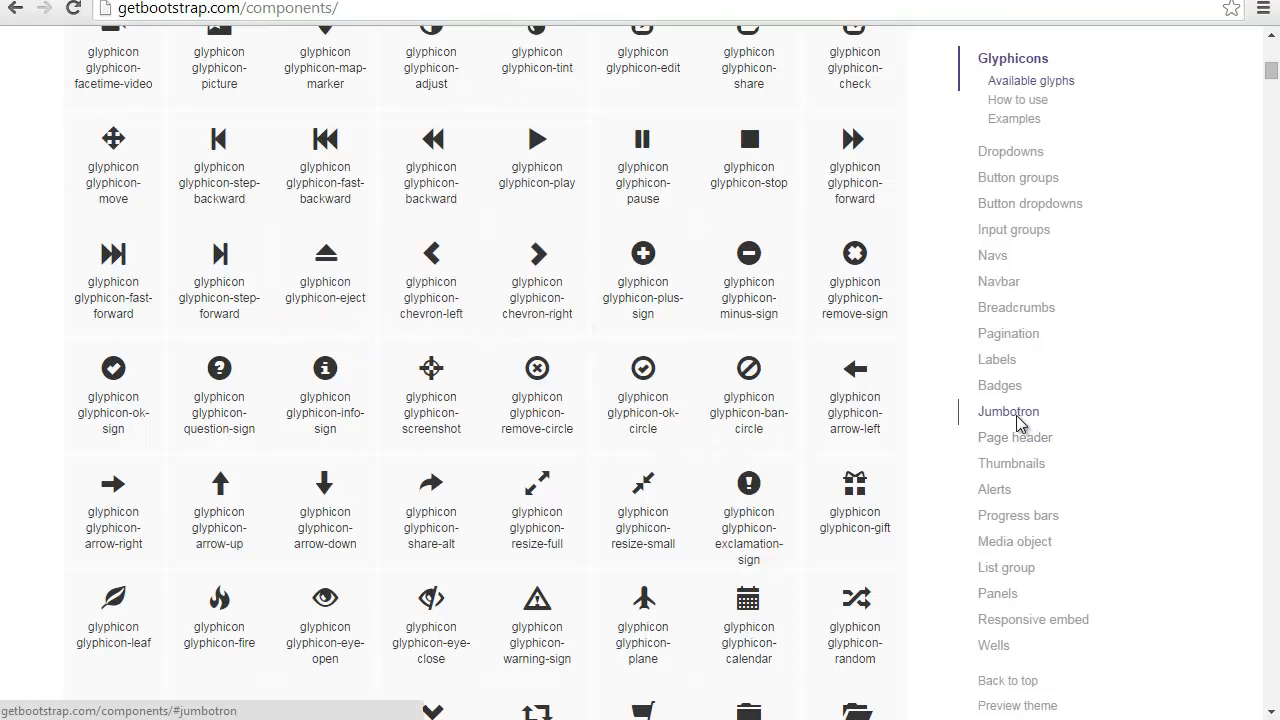
left_click(1008, 411)
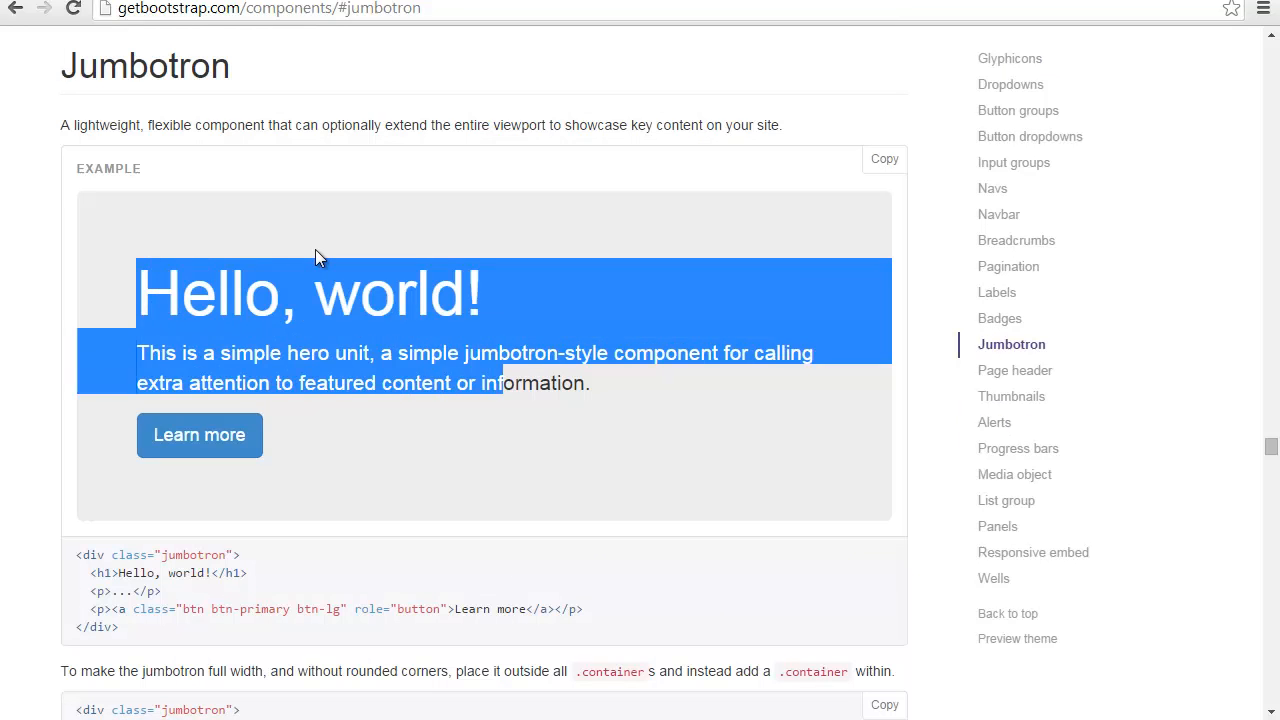
left_click(1018, 448)
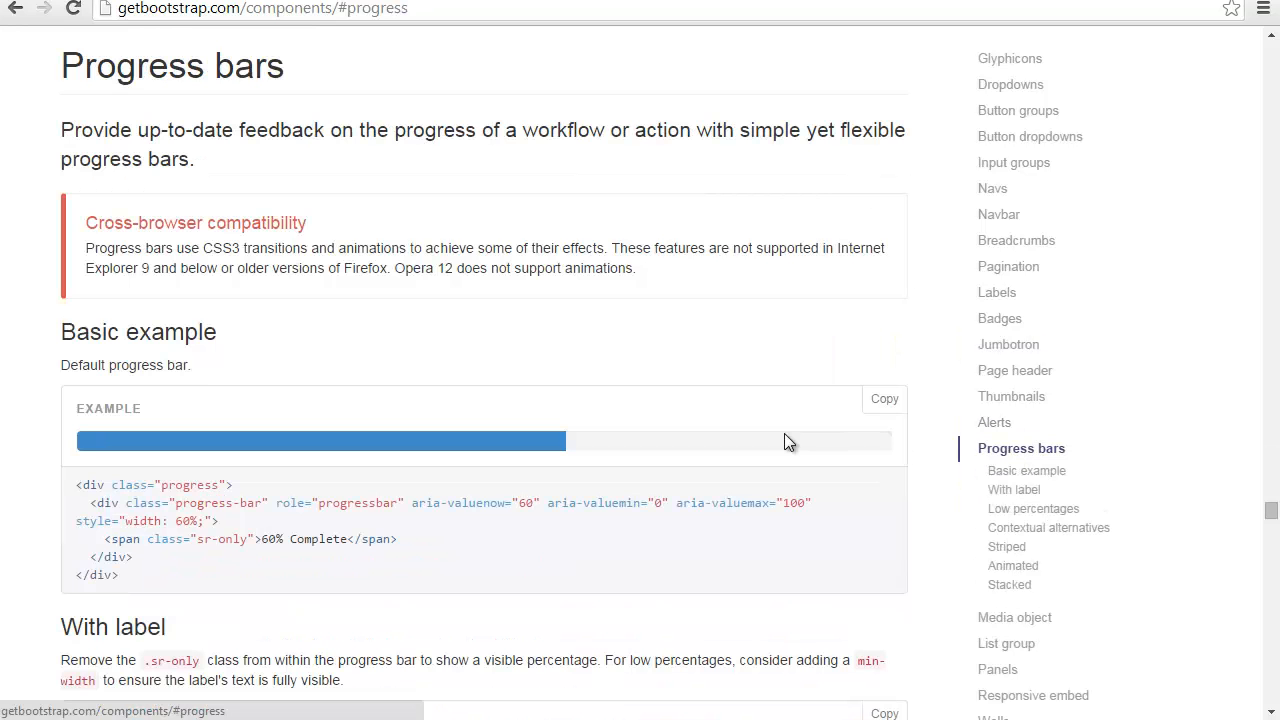
scroll("up", 3)
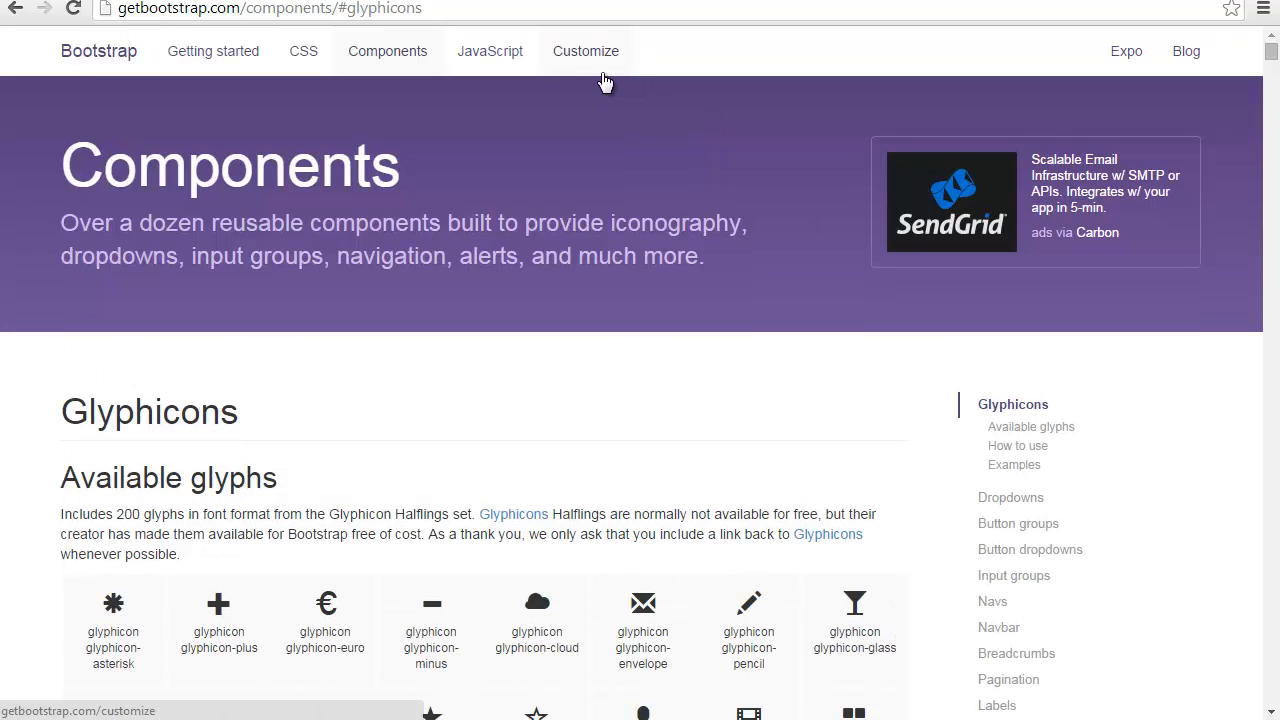
Step: Launch the Modal section's live demo modal in Bootstrap's JavaScript docs and select some of its text
left_click(490, 51)
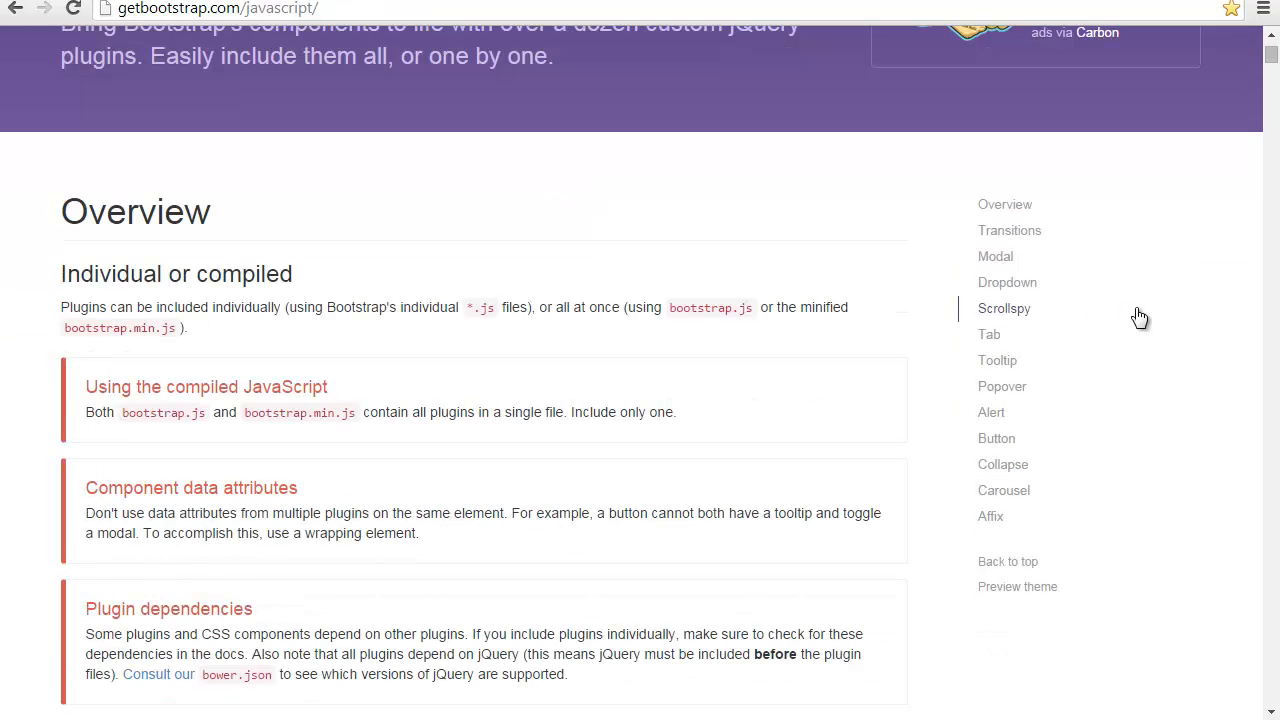
left_click(995, 256)
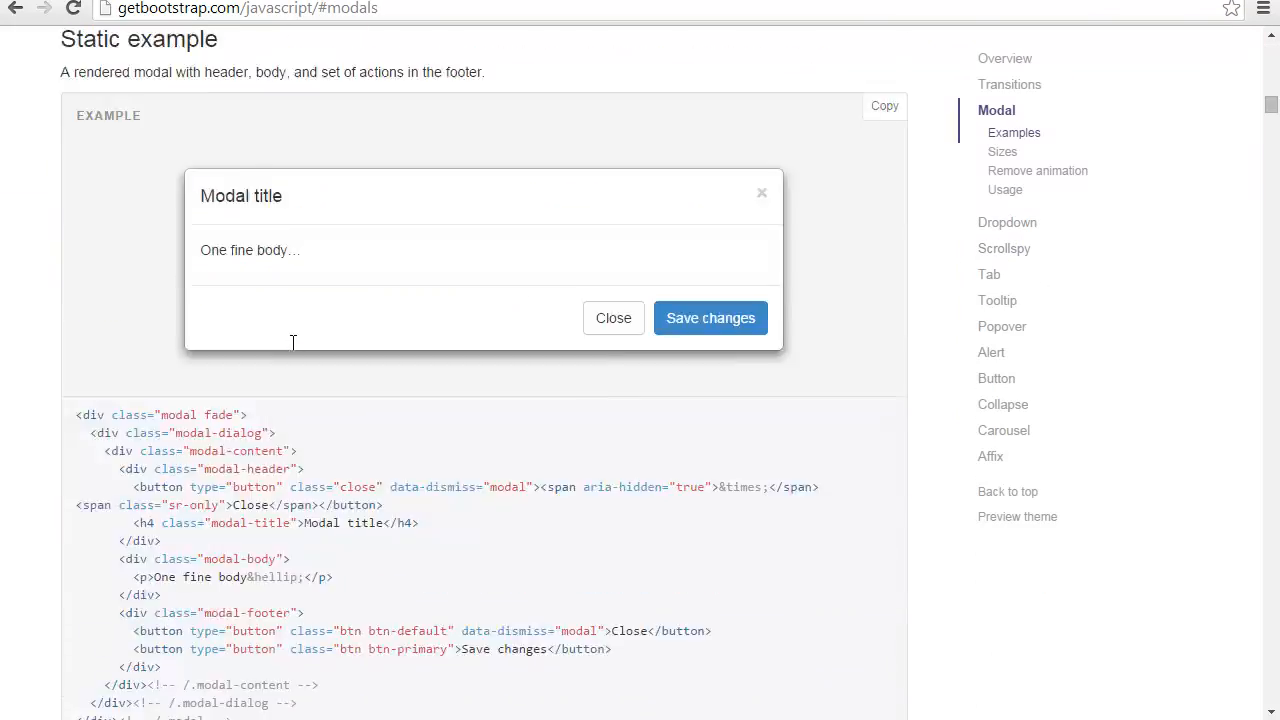
left_click(175, 298)
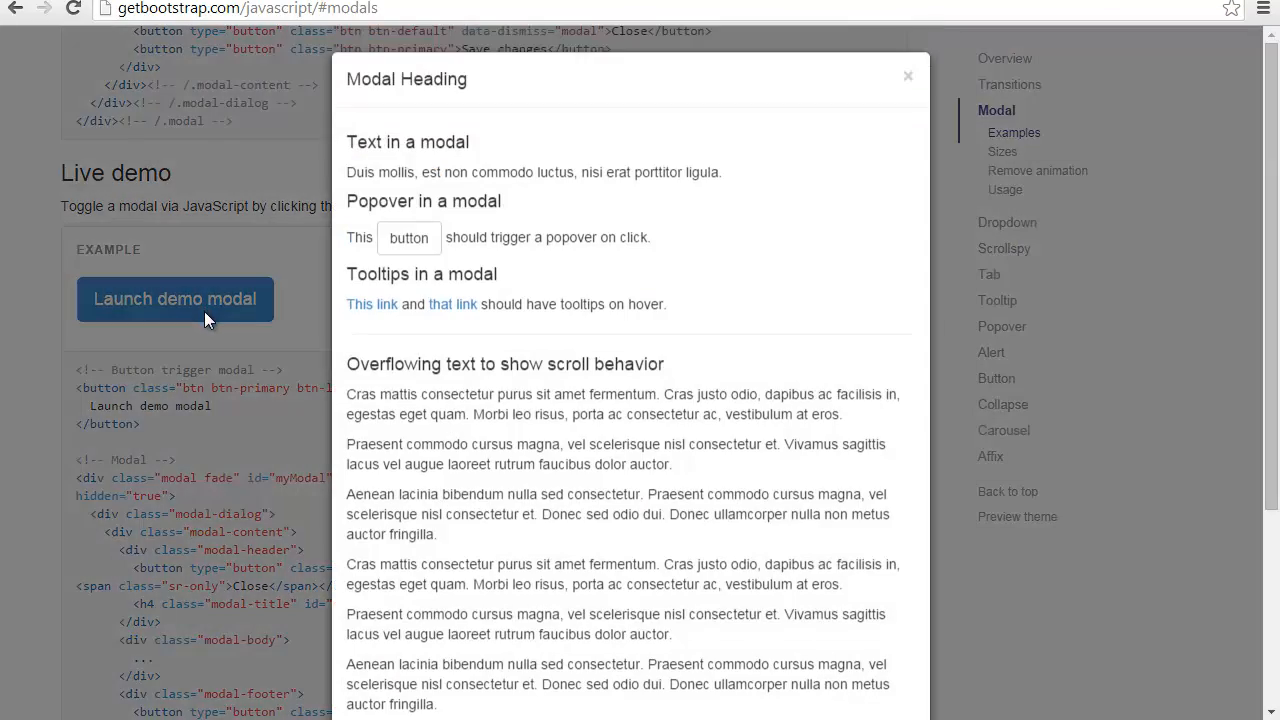
left_click_drag(422, 399, 425, 419)
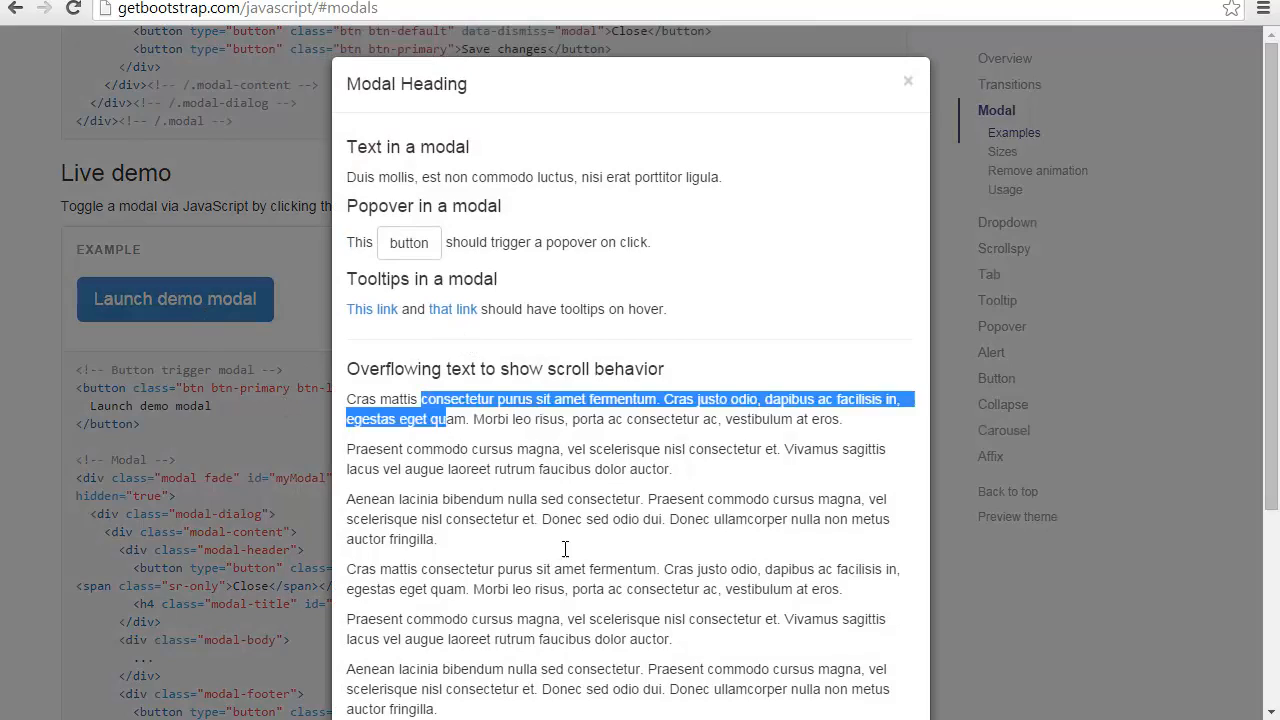